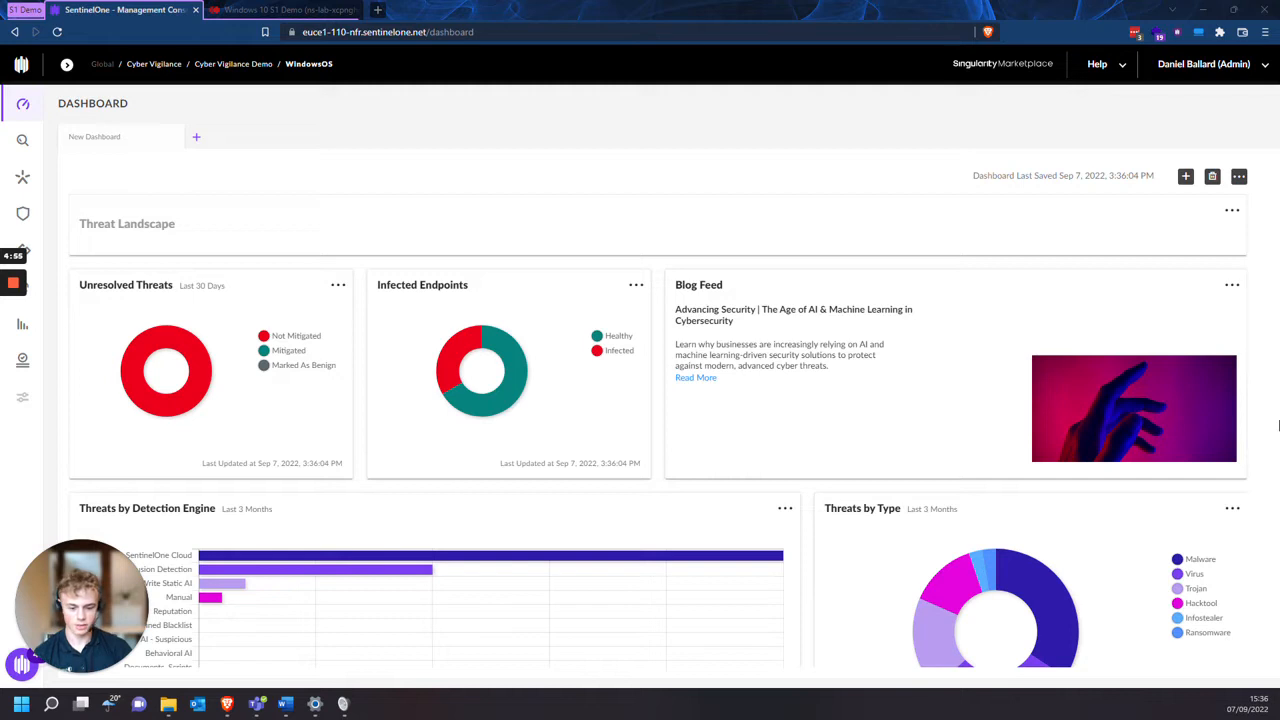
pyautogui.moveTo(1258, 458)
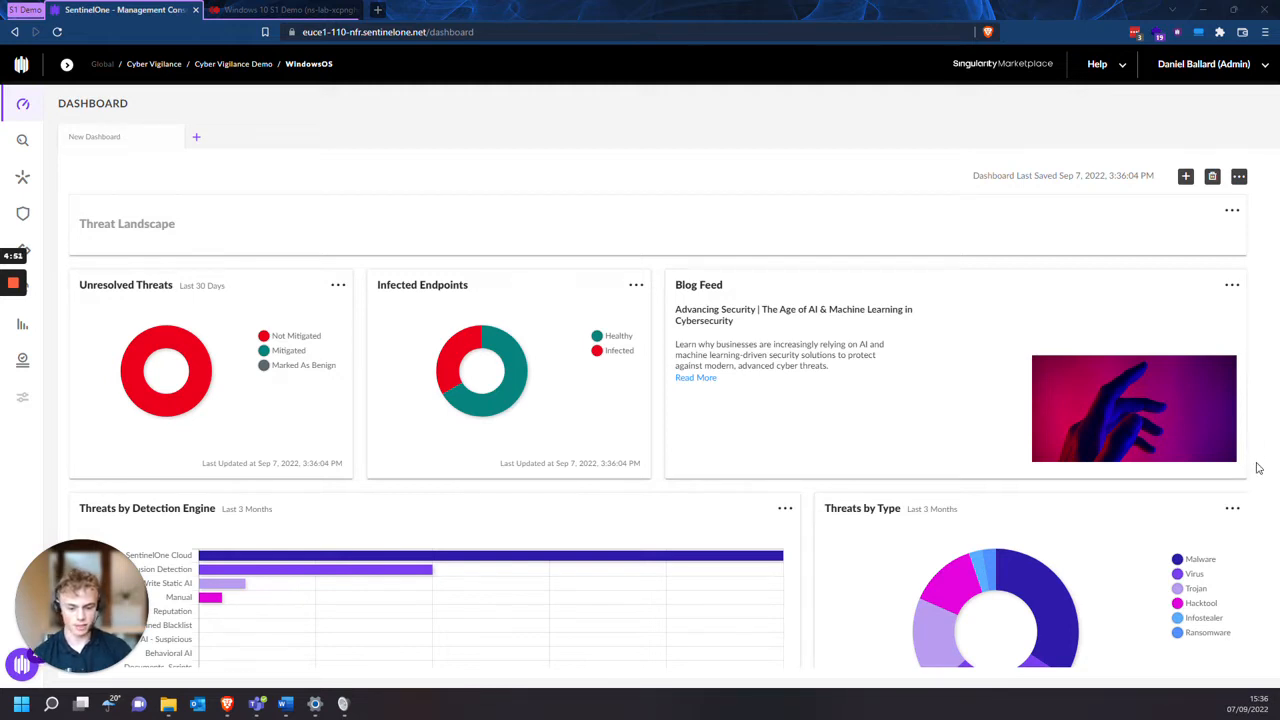
pyautogui.moveTo(924, 388)
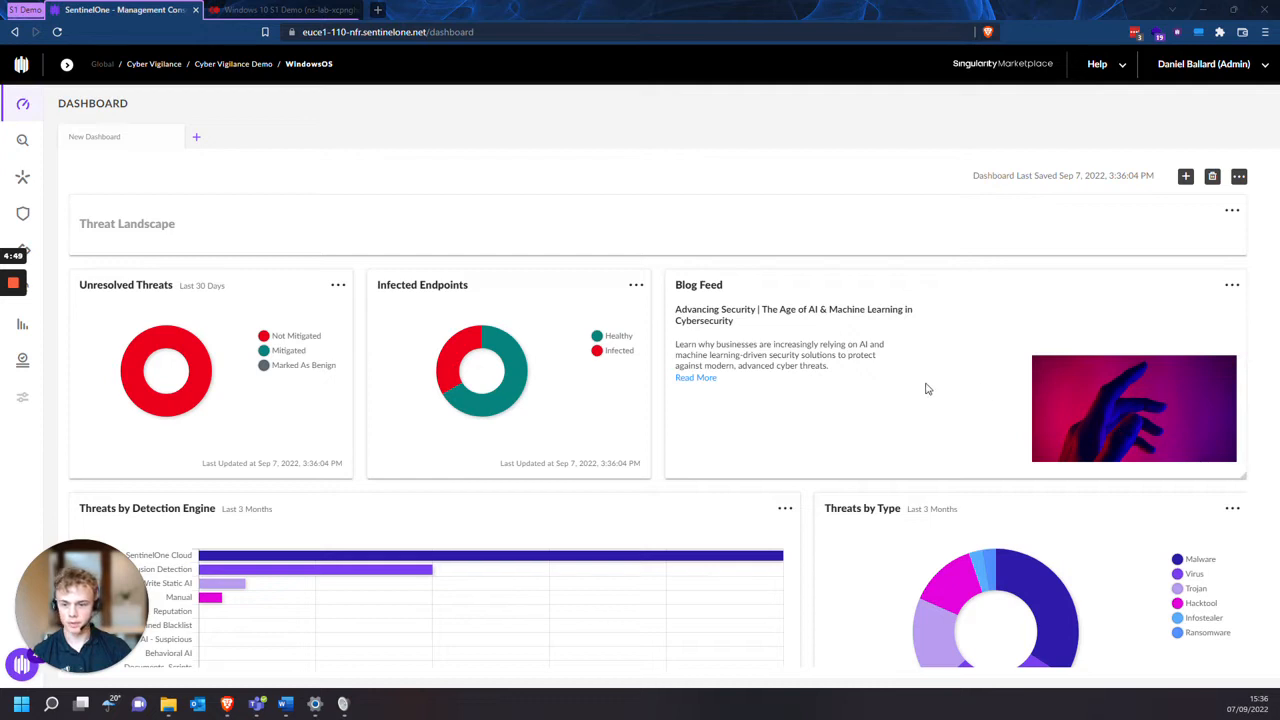
pyautogui.moveTo(900, 464)
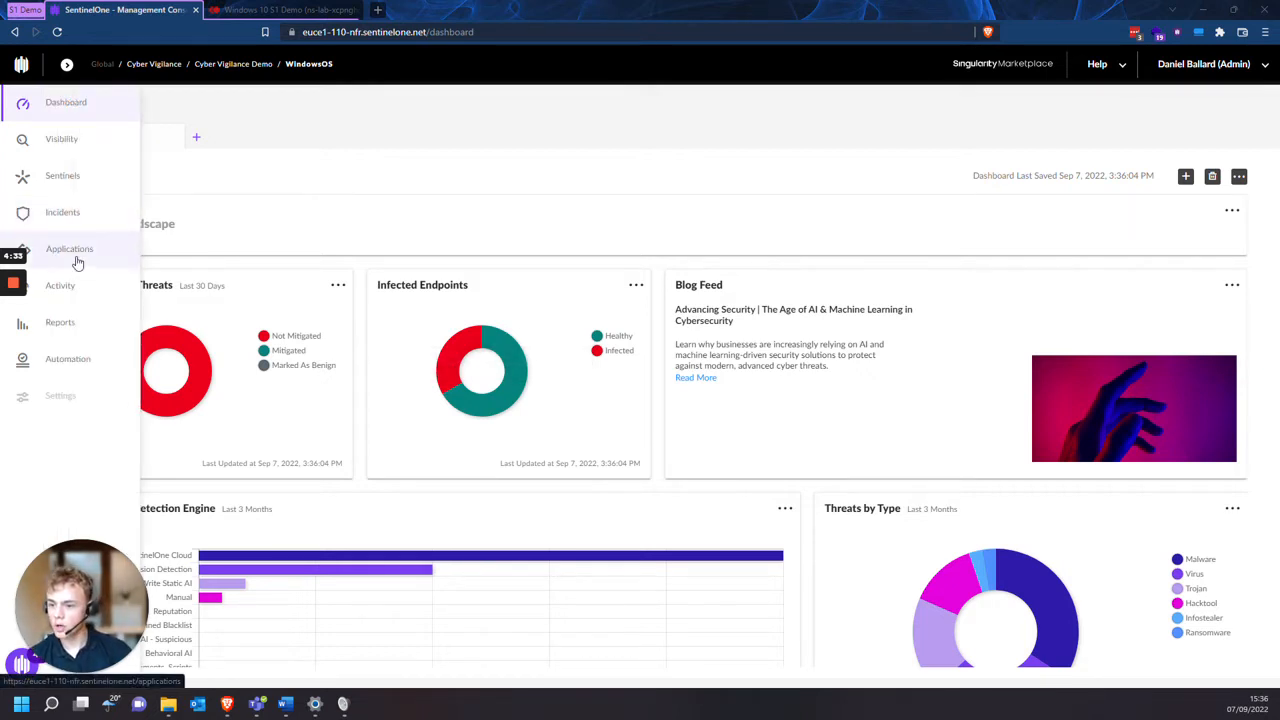
# Step: Review the Sentinels policy to check Protection Mode for suspicious threats
pyautogui.click(62, 176)
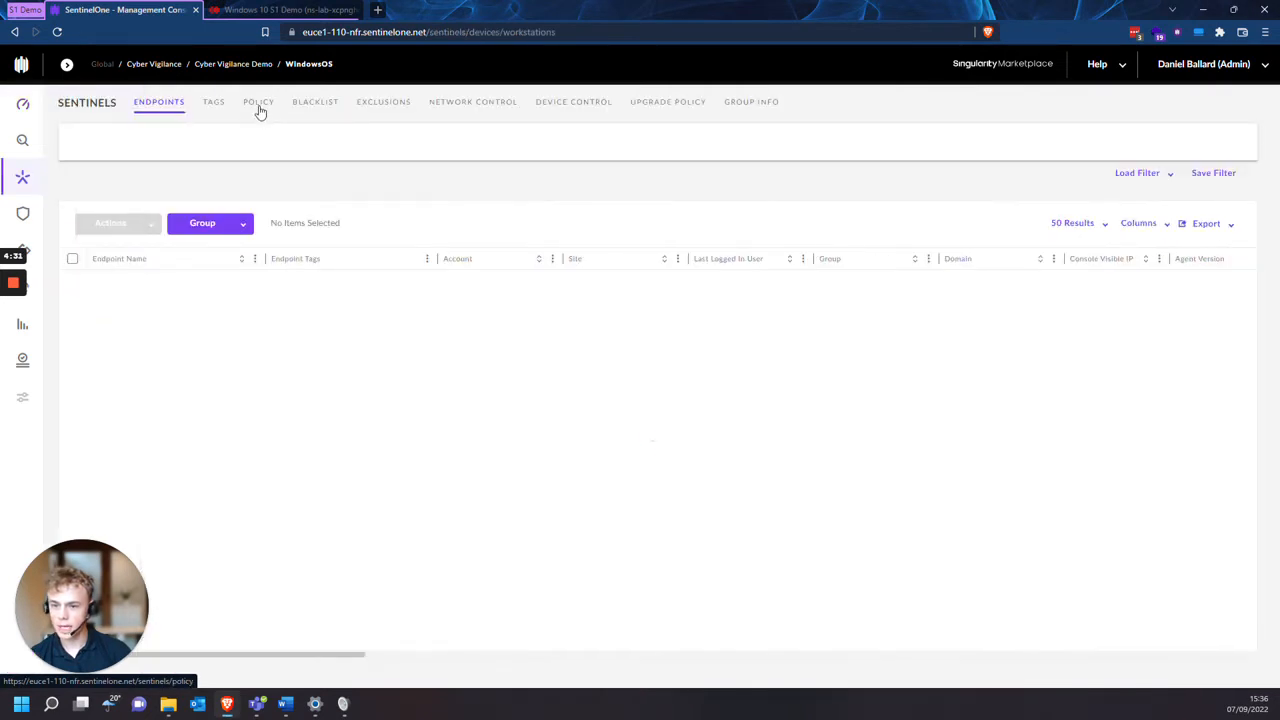
pyautogui.click(258, 100)
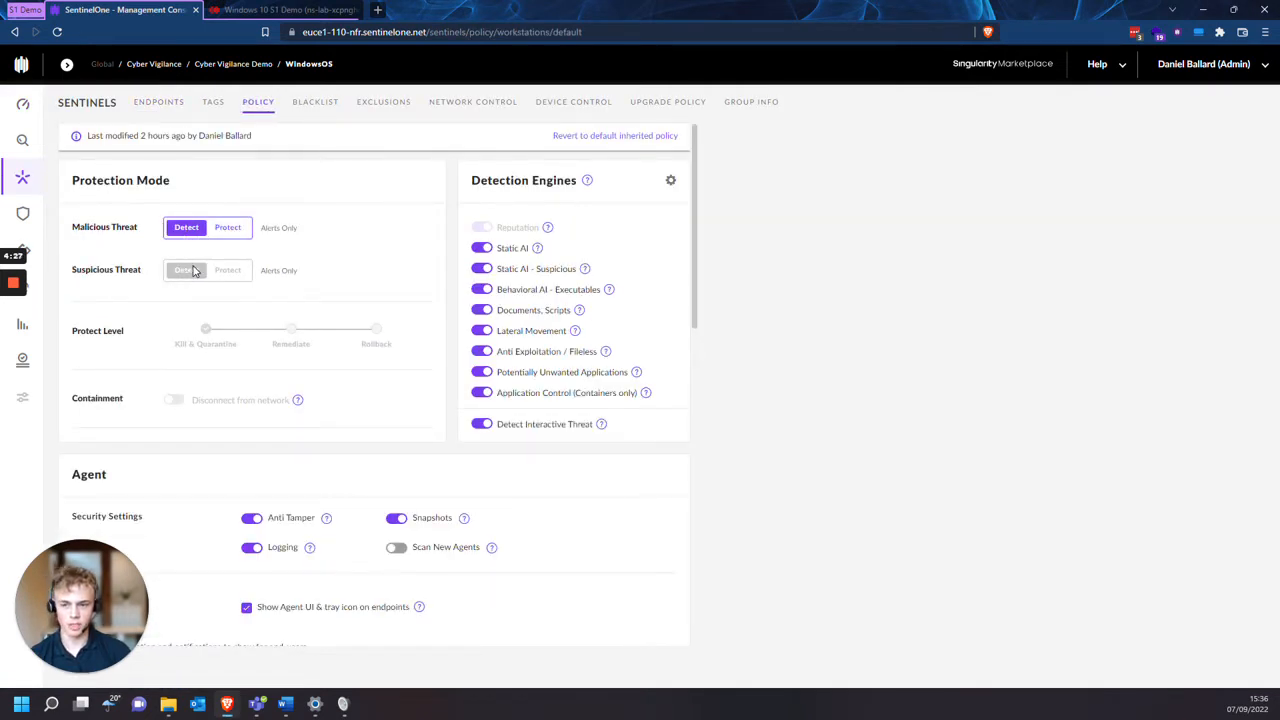
pyautogui.click(186, 270)
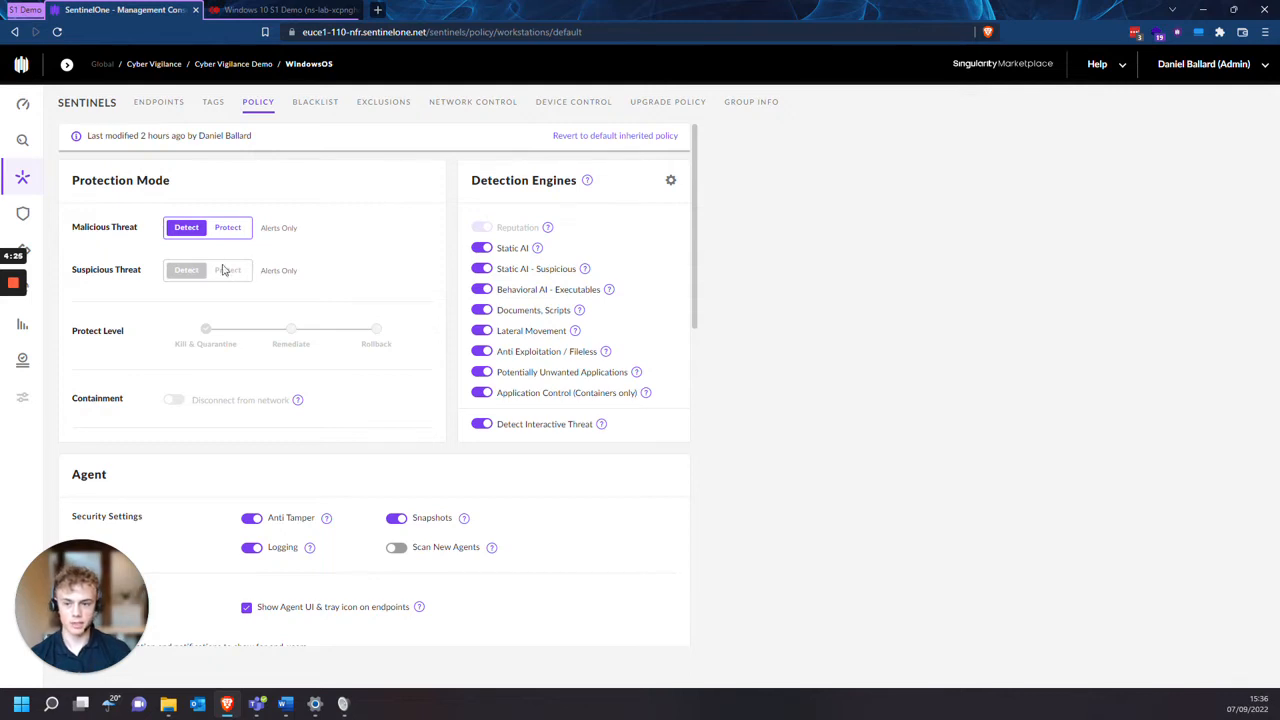
pyautogui.moveTo(78, 250)
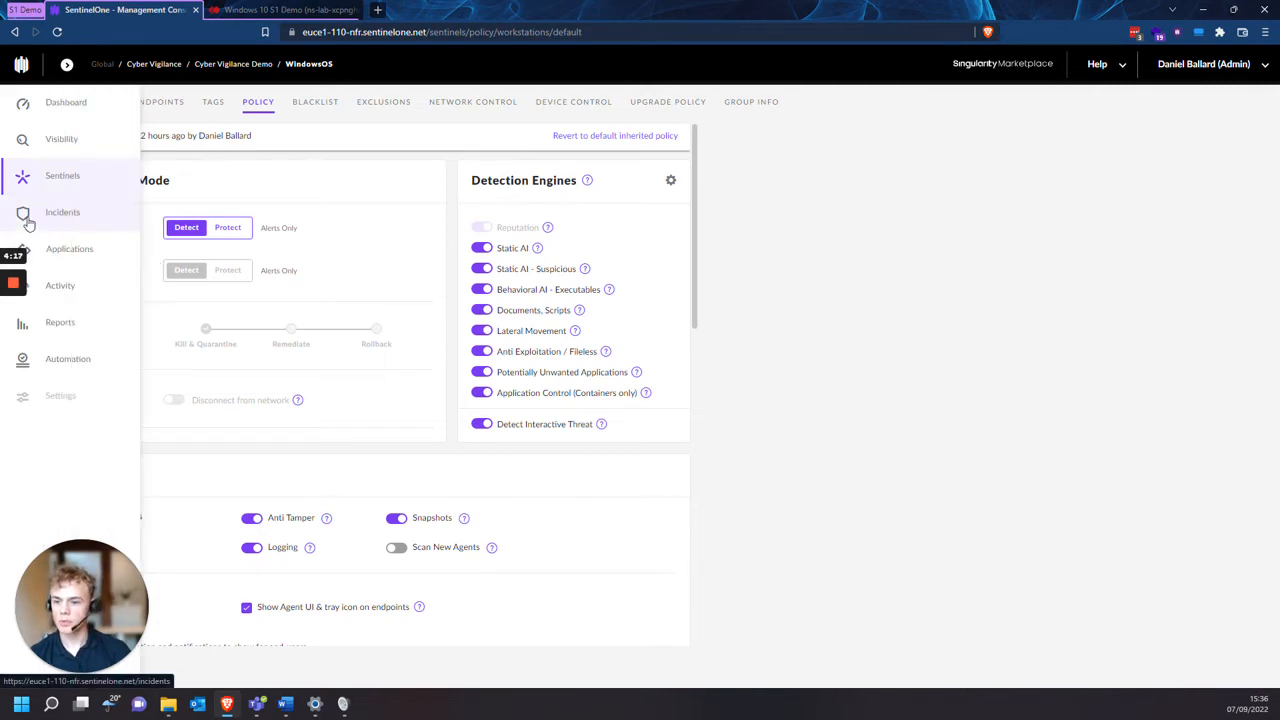
# Step: Bring up the Incidents threats list, then switch to the Windows VM console tab
pyautogui.click(62, 212)
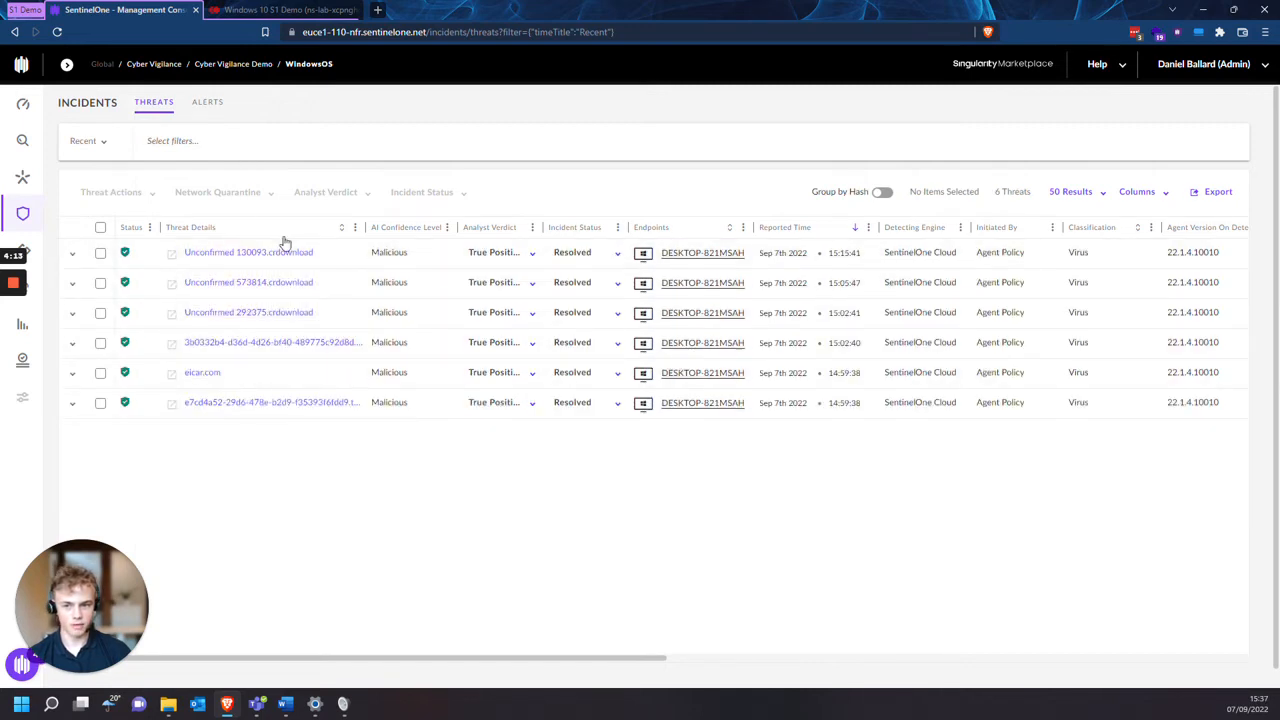
pyautogui.click(284, 8)
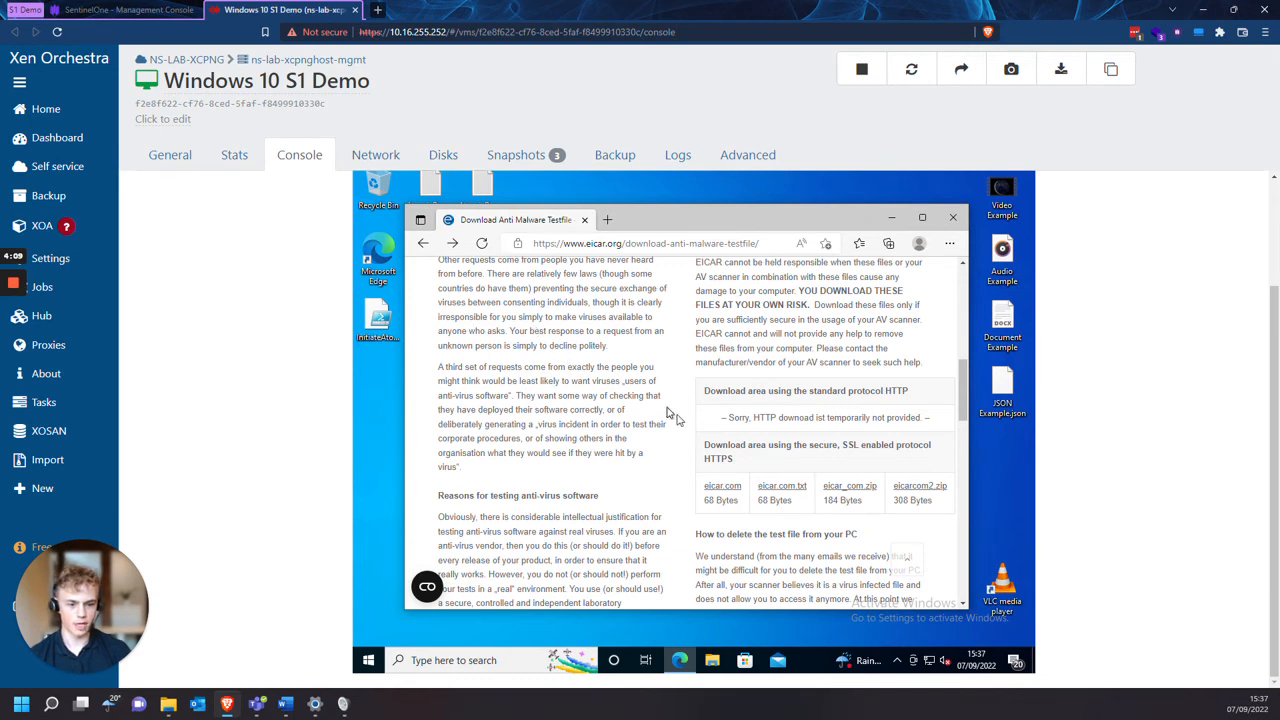
pyautogui.moveTo(848, 490)
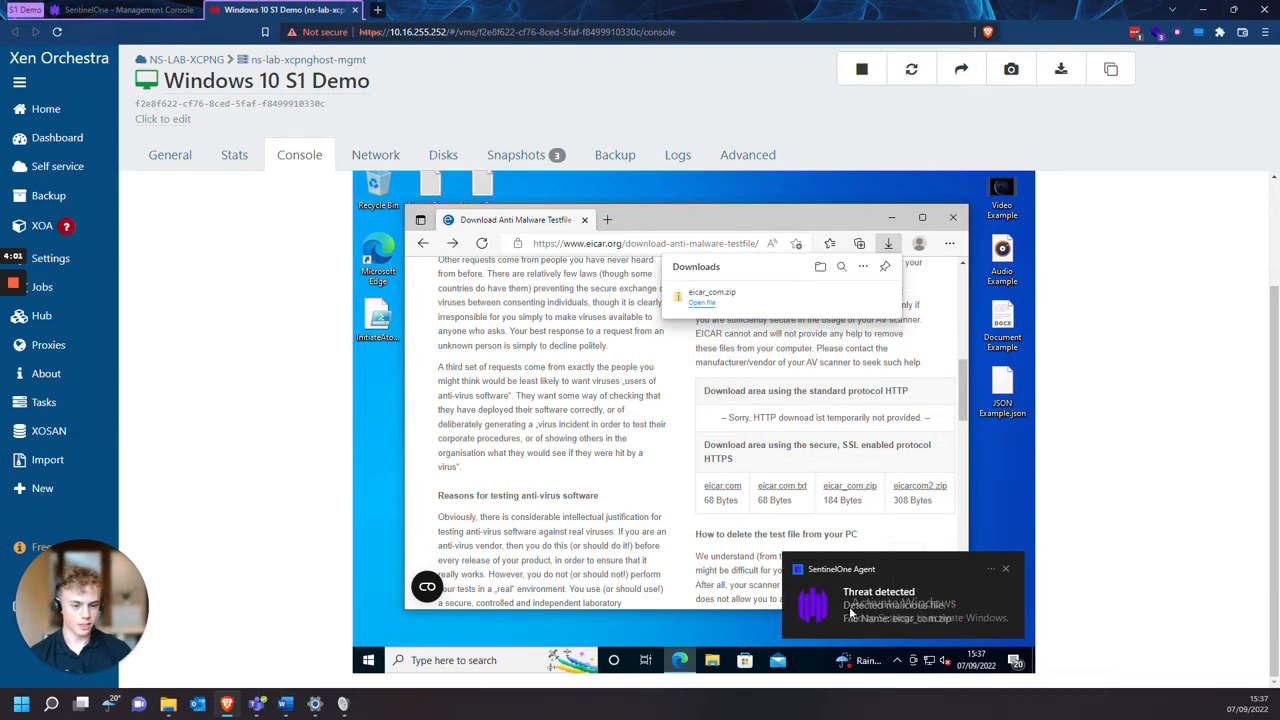
# Step: Return to the SentinelOne threats list after the EICAR download triggered an alert
pyautogui.click(120, 8)
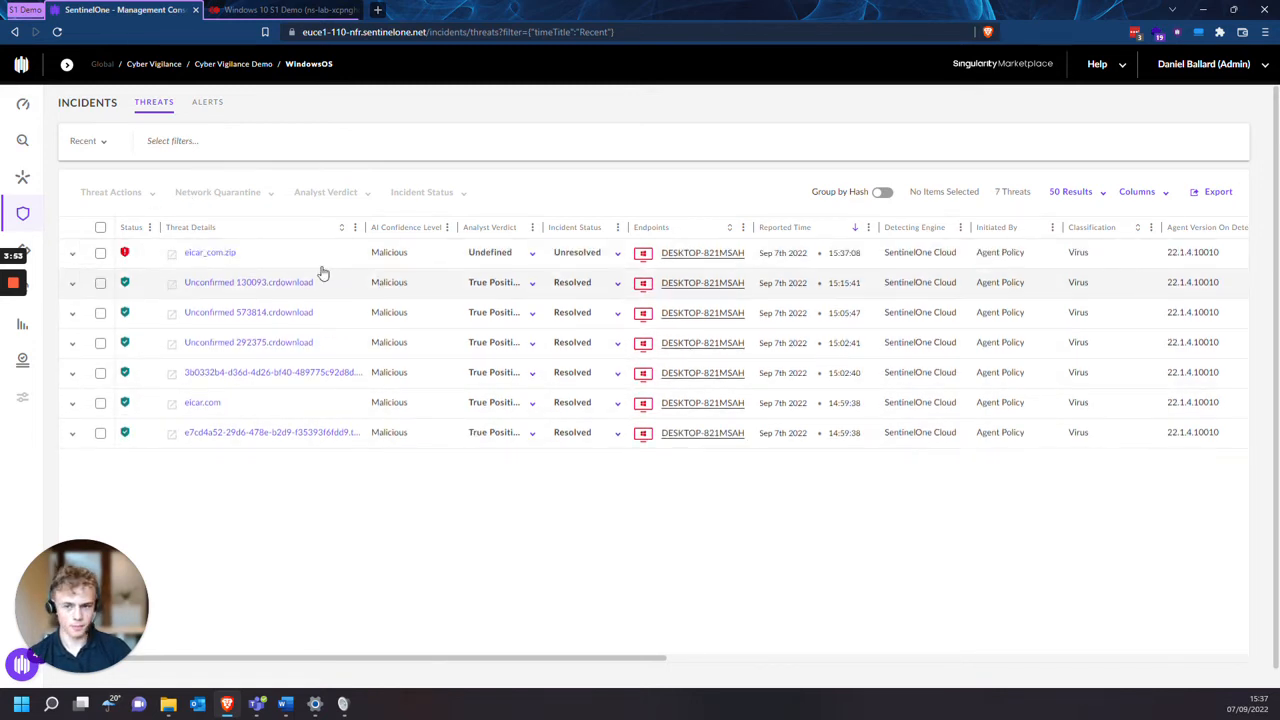
pyautogui.moveTo(296, 252)
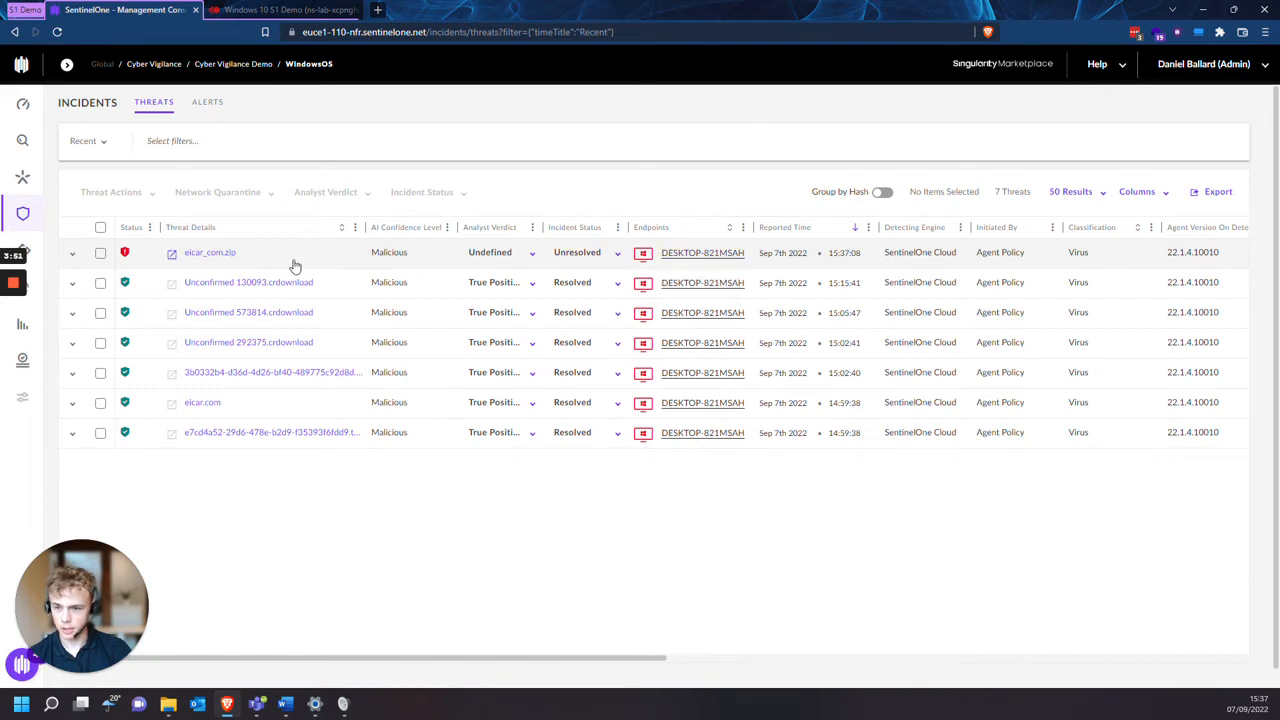
# Step: Expand the eicar_com.zip threat, check its endpoint, view full details, then group threats by file hash
pyautogui.click(72, 252)
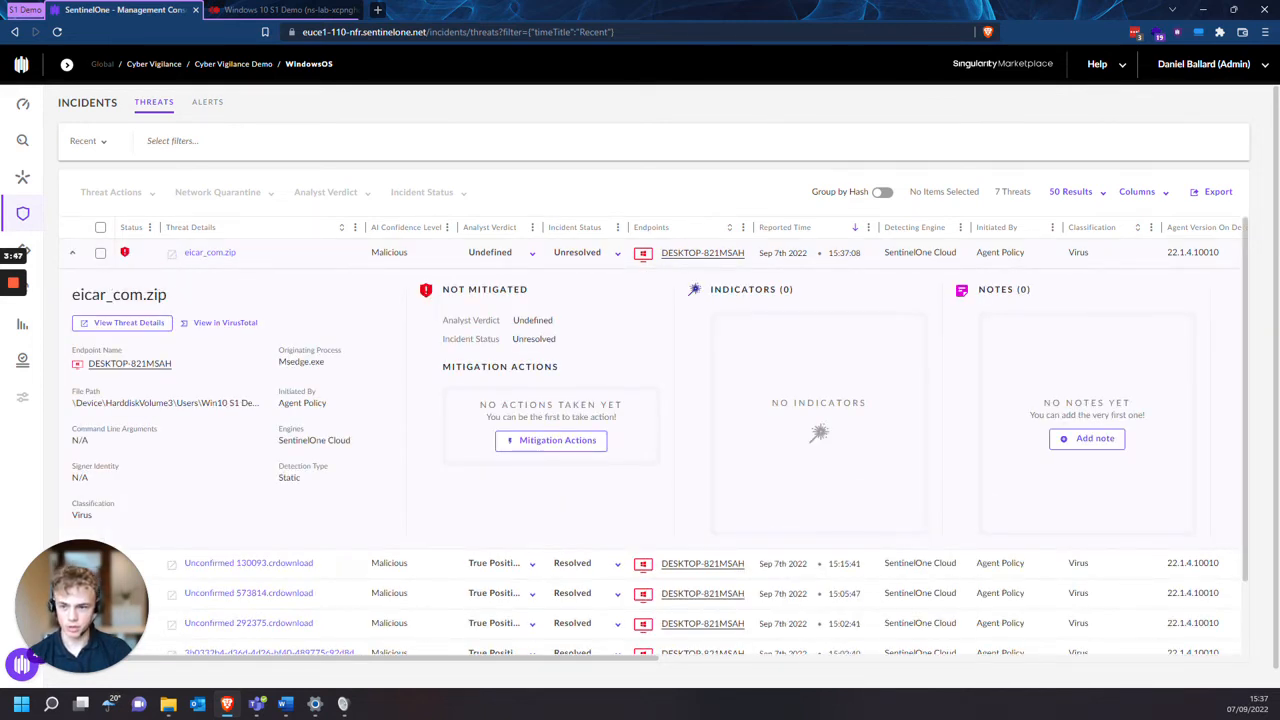
pyautogui.moveTo(702, 252)
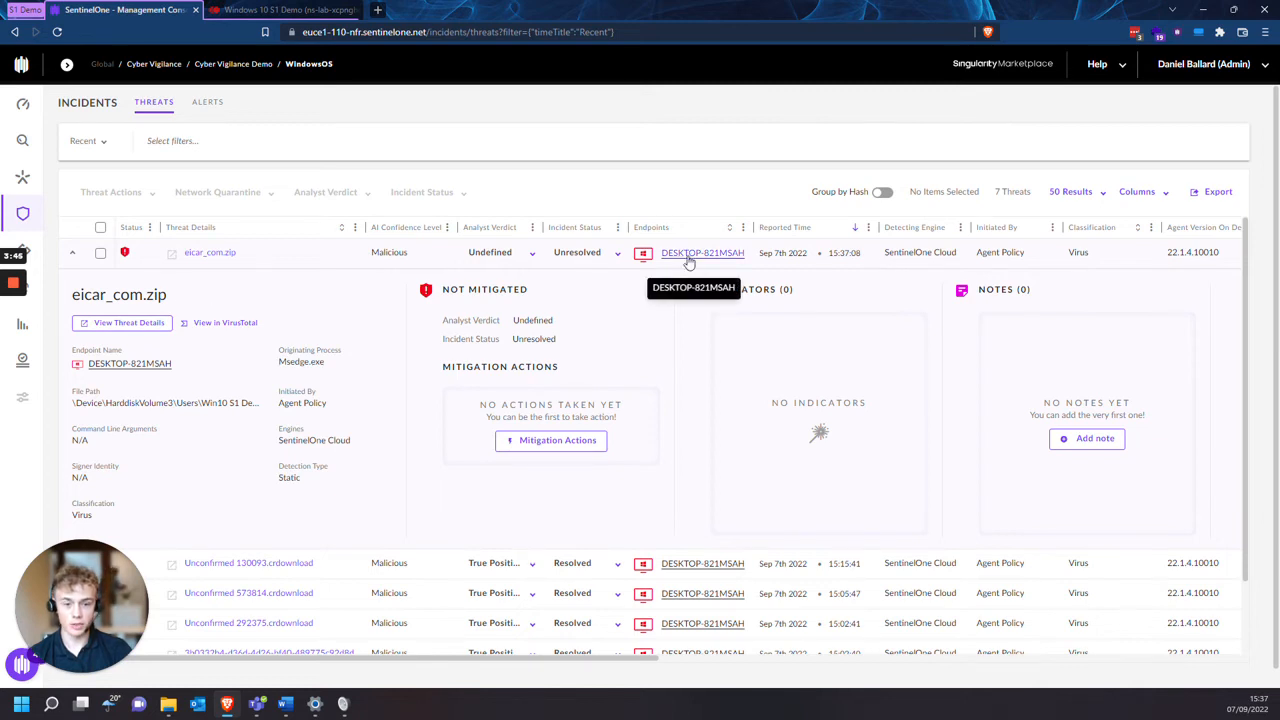
pyautogui.click(702, 252)
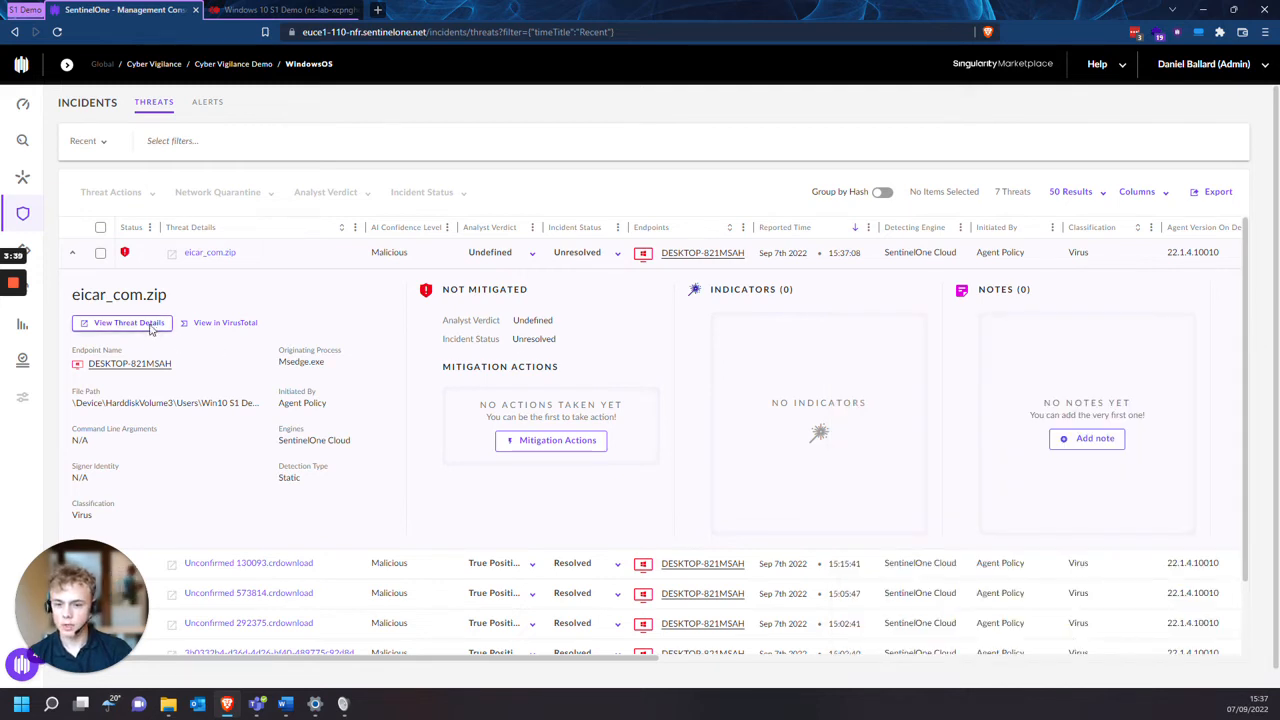
pyautogui.click(128, 322)
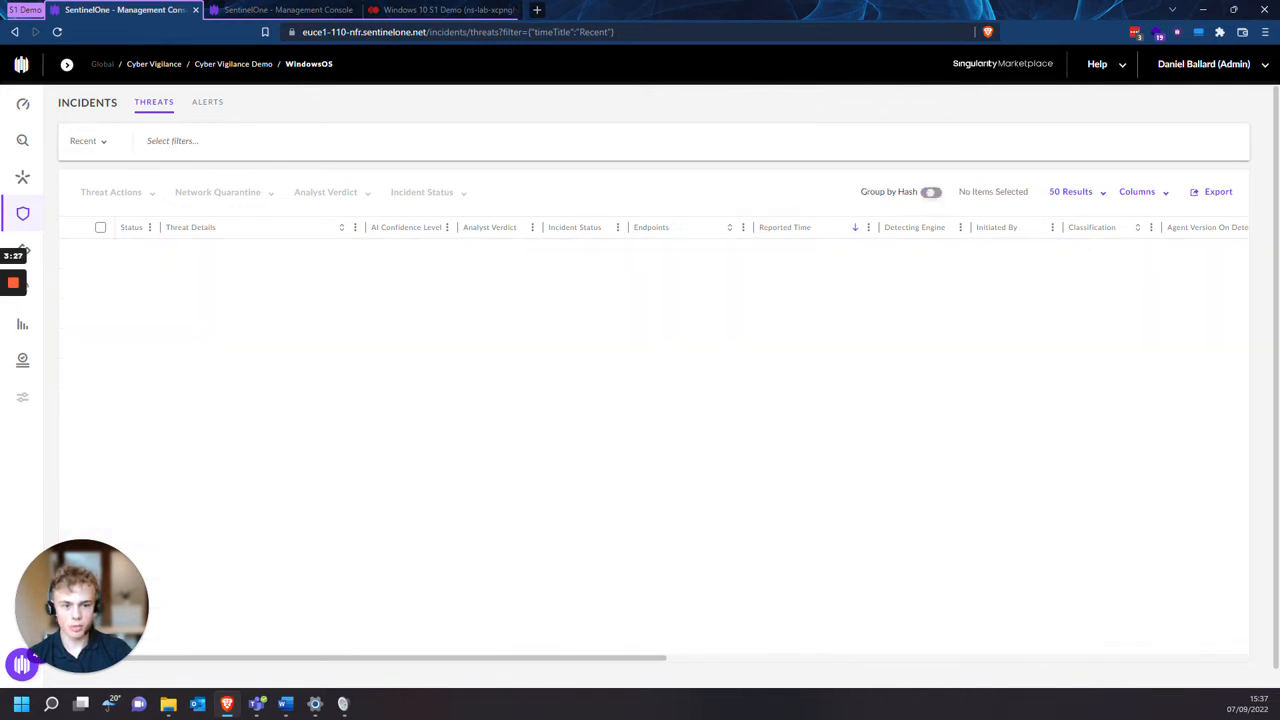
pyautogui.click(856, 192)
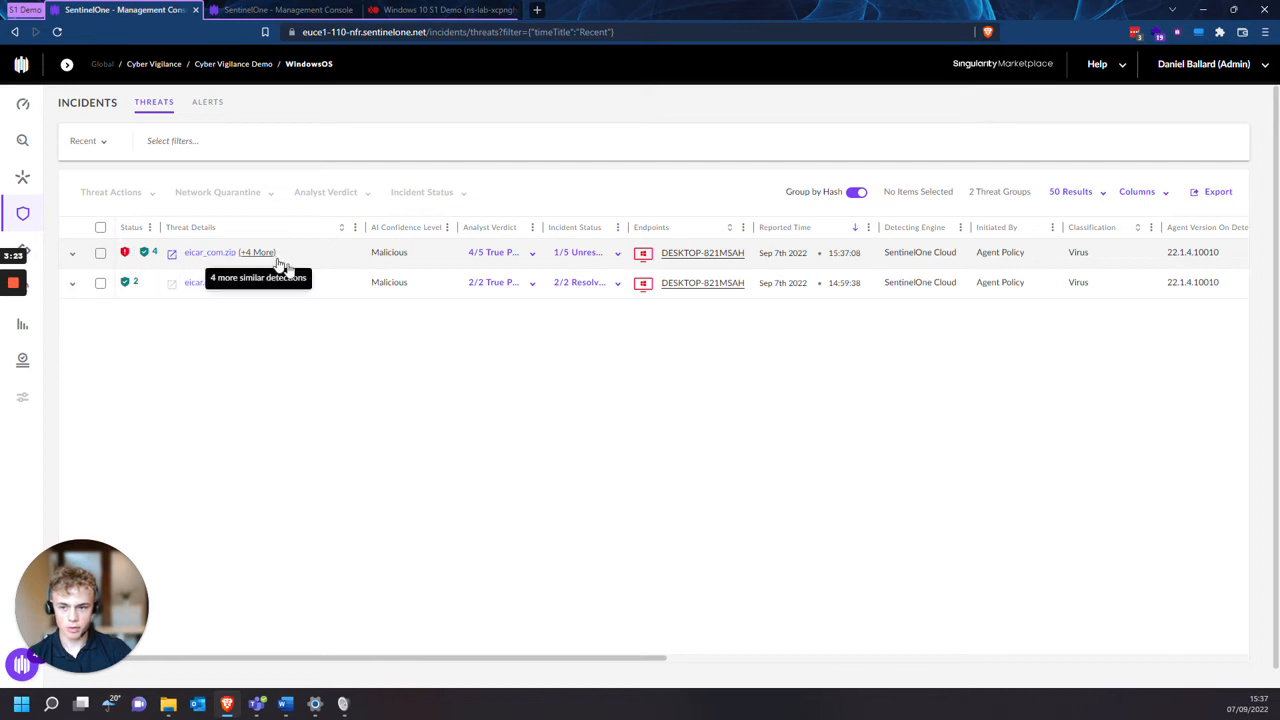
pyautogui.moveTo(344, 264)
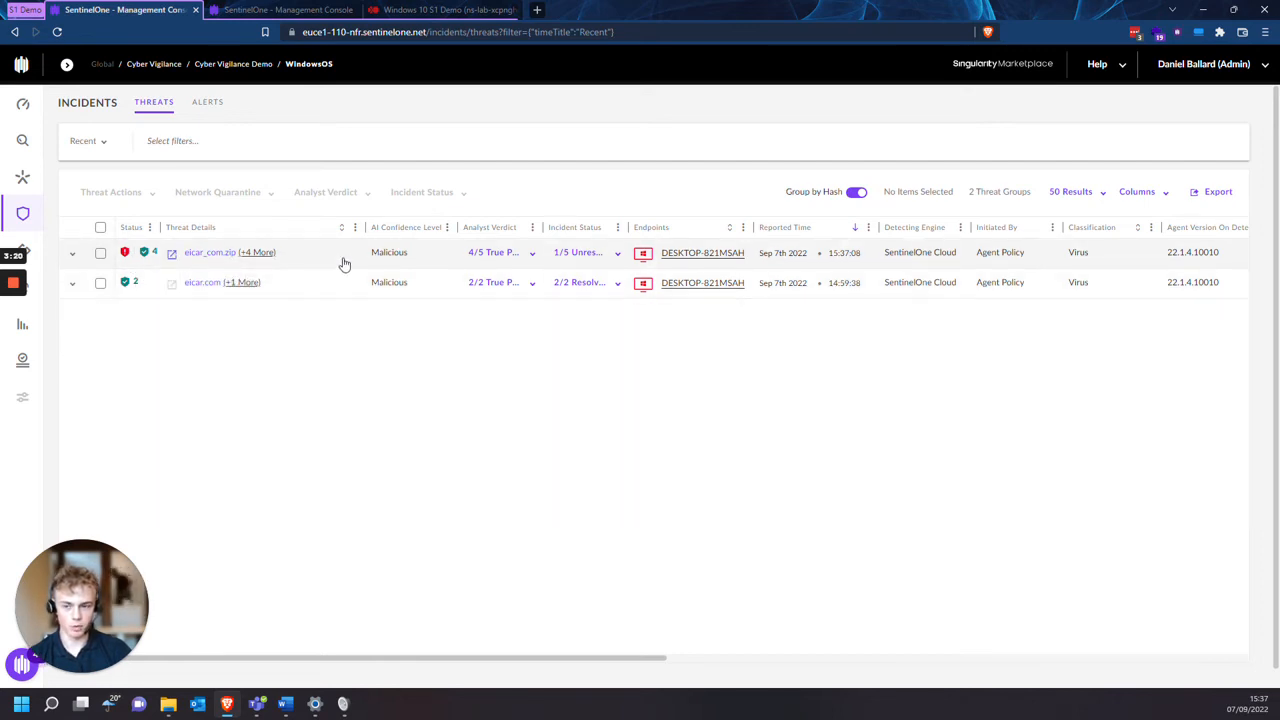
pyautogui.moveTo(500, 528)
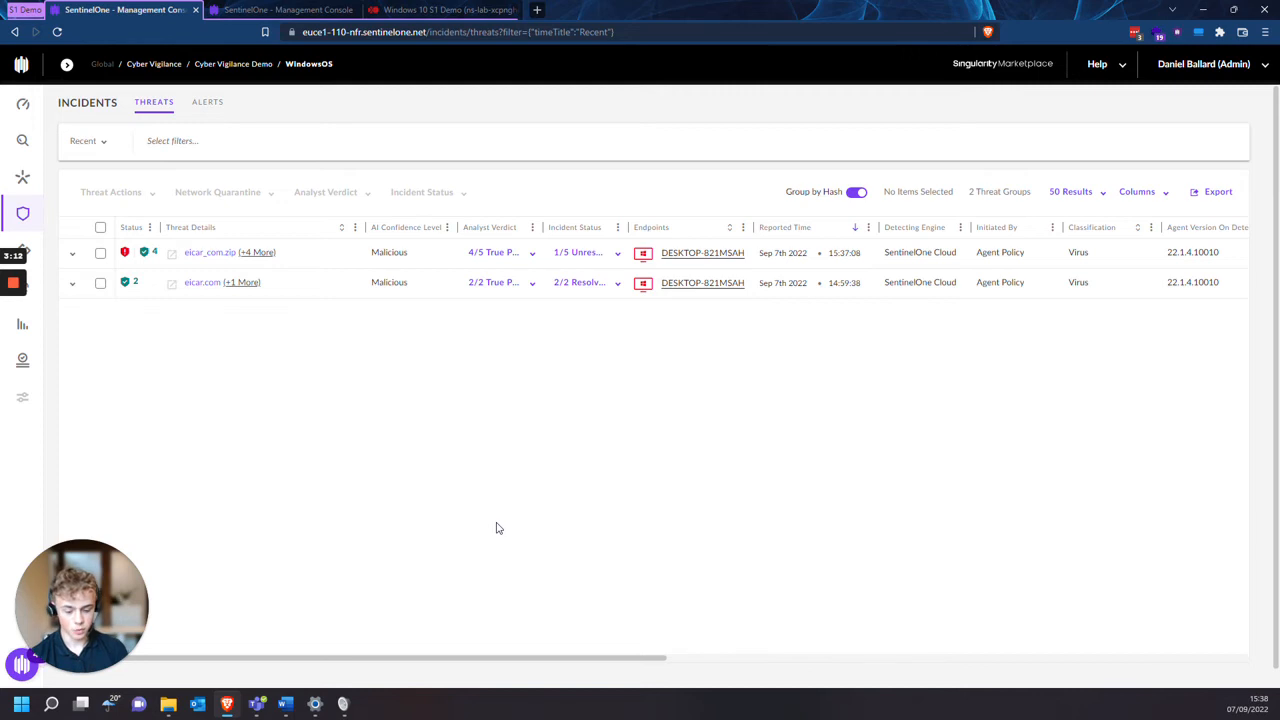
pyautogui.moveTo(520, 540)
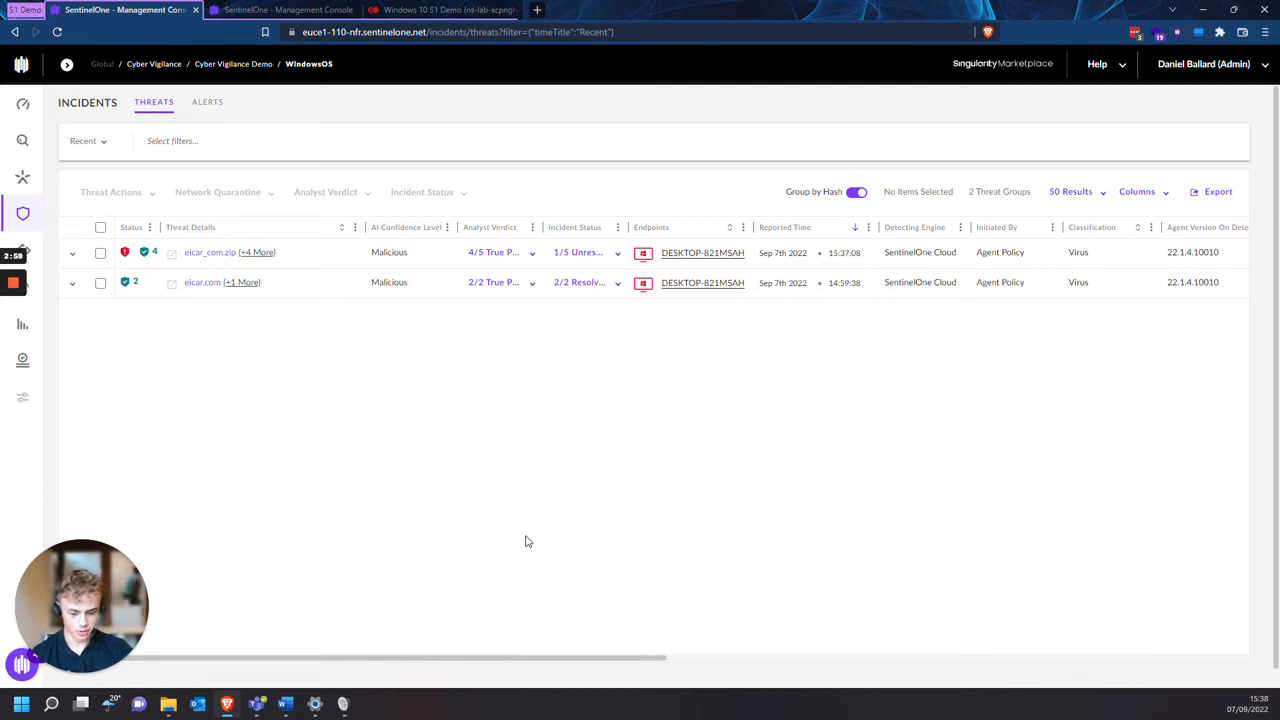
pyautogui.moveTo(528, 510)
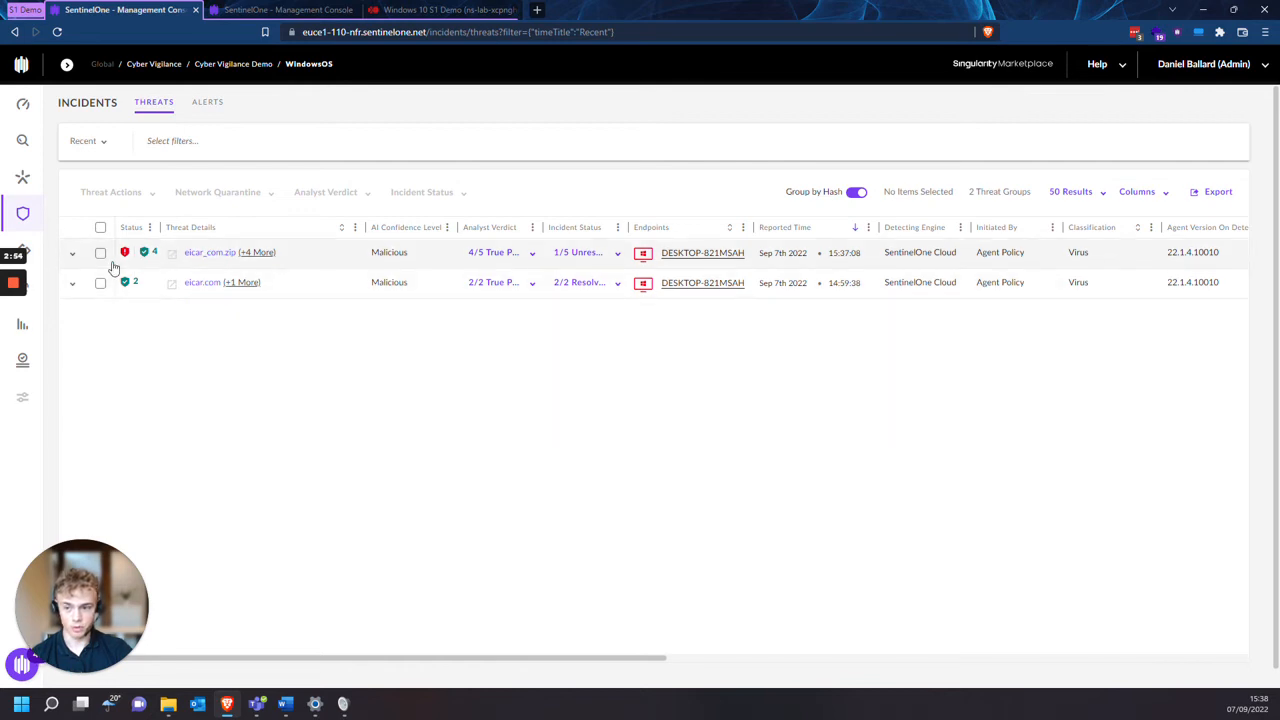
pyautogui.moveTo(244, 272)
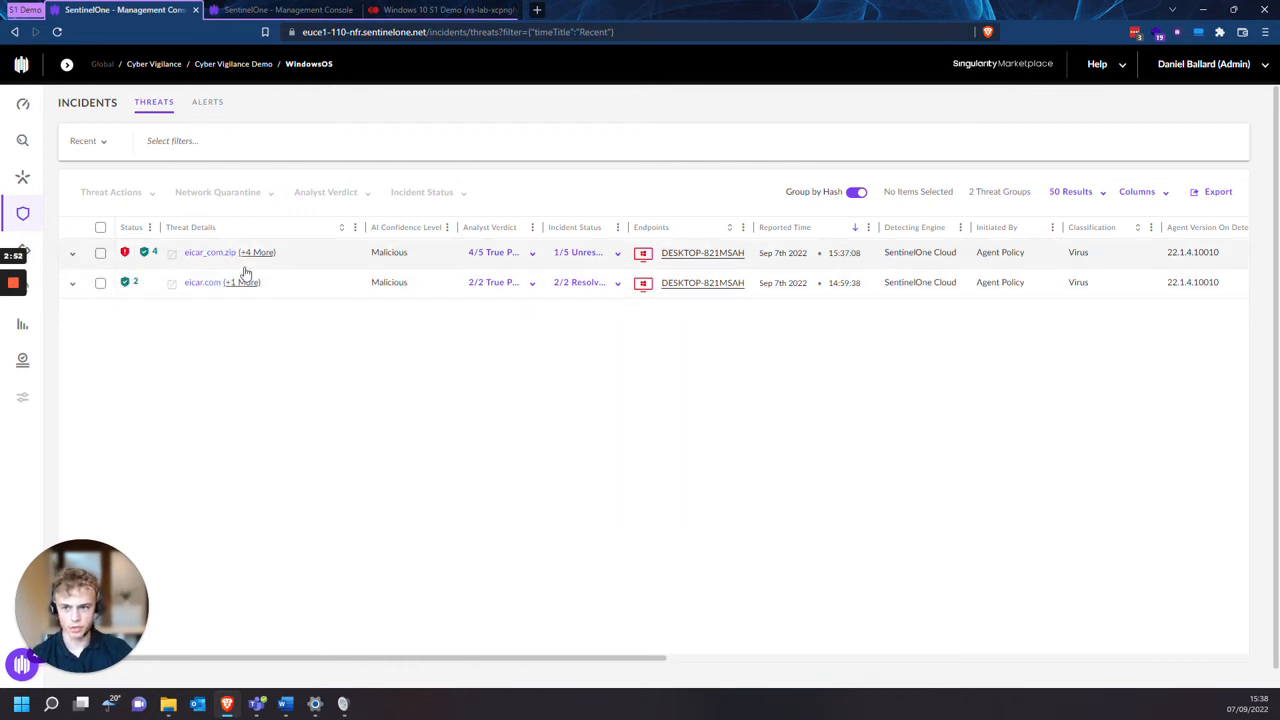
# Step: Open the eicar.com.zip threat overview and show its Actions dropdown
pyautogui.click(210, 252)
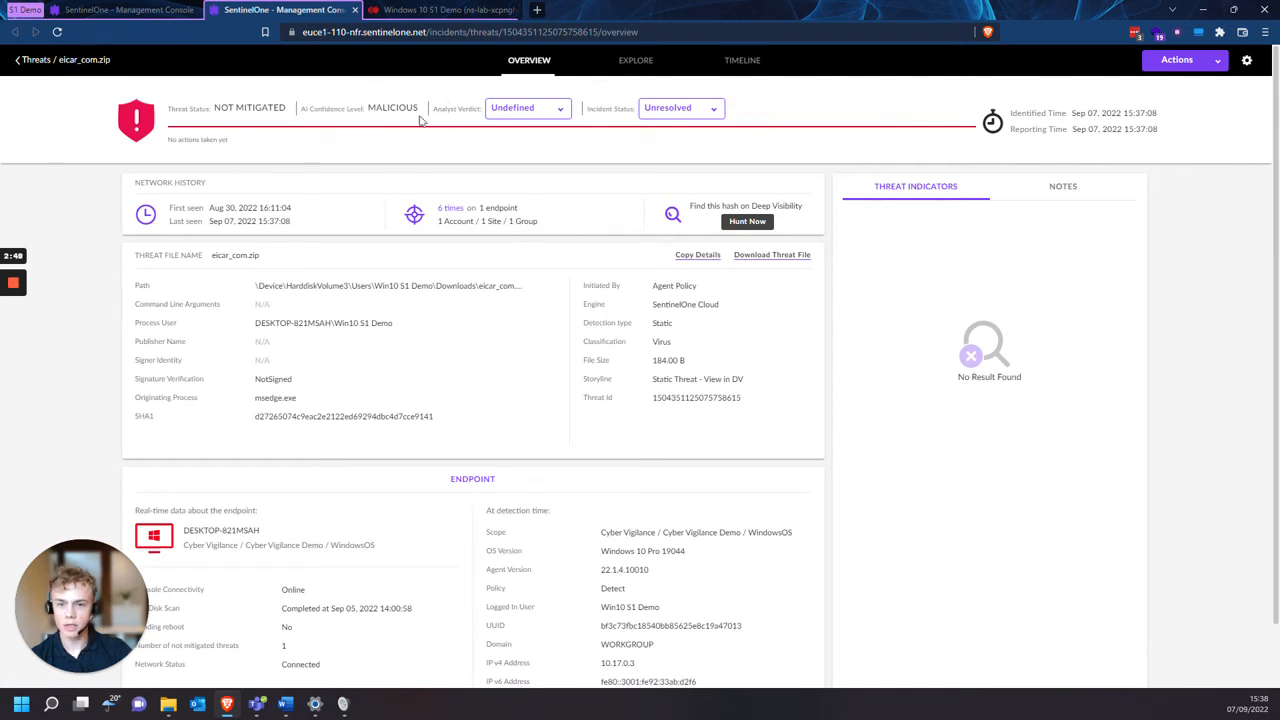
pyautogui.moveTo(396, 144)
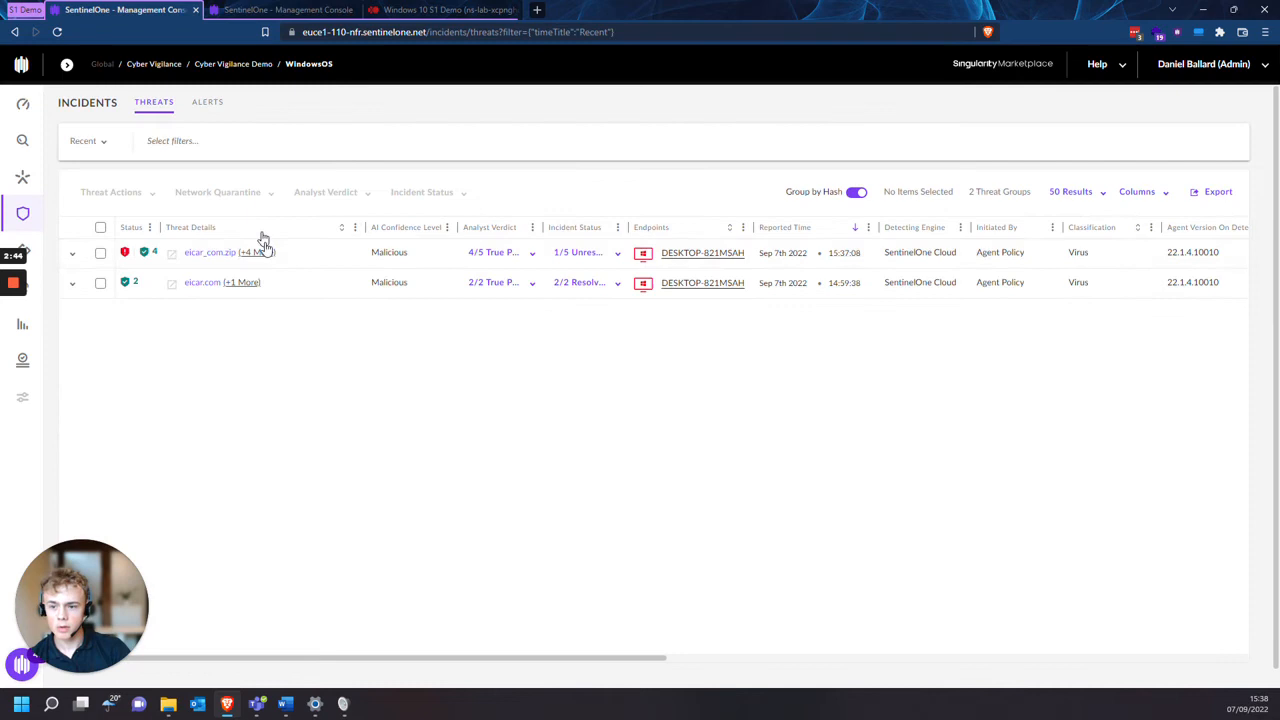
pyautogui.click(72, 252)
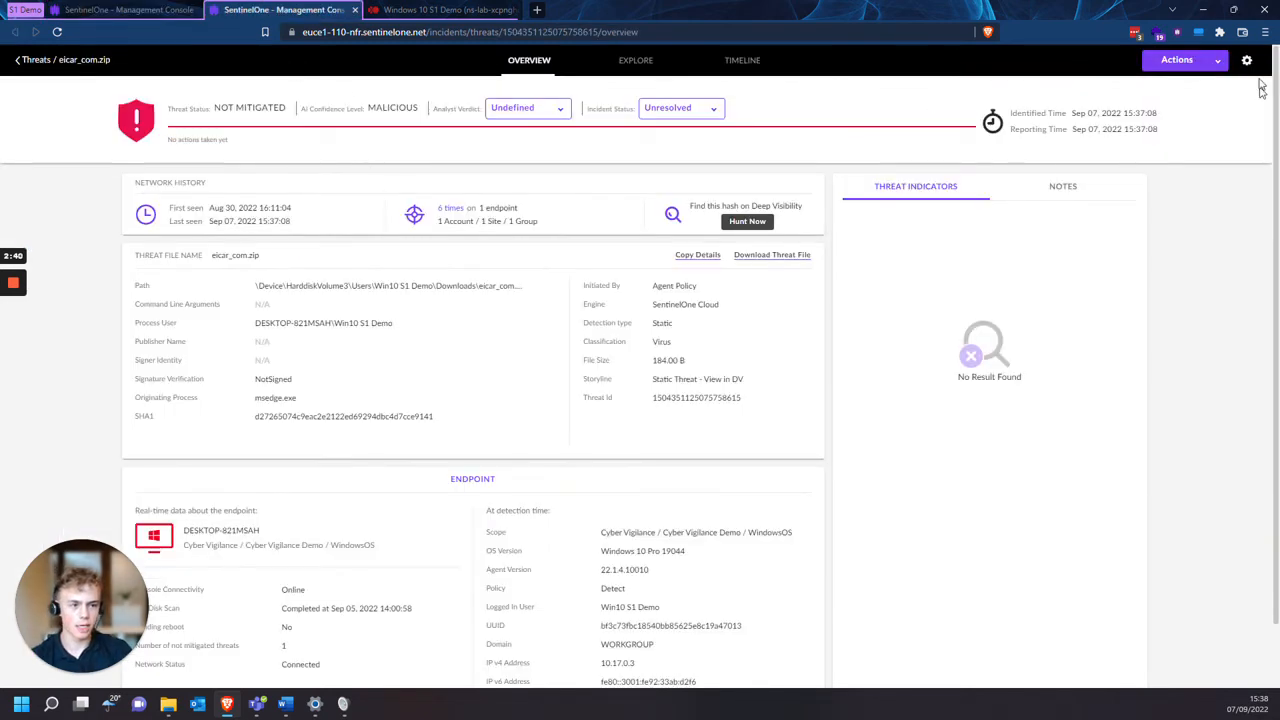
pyautogui.click(1176, 60)
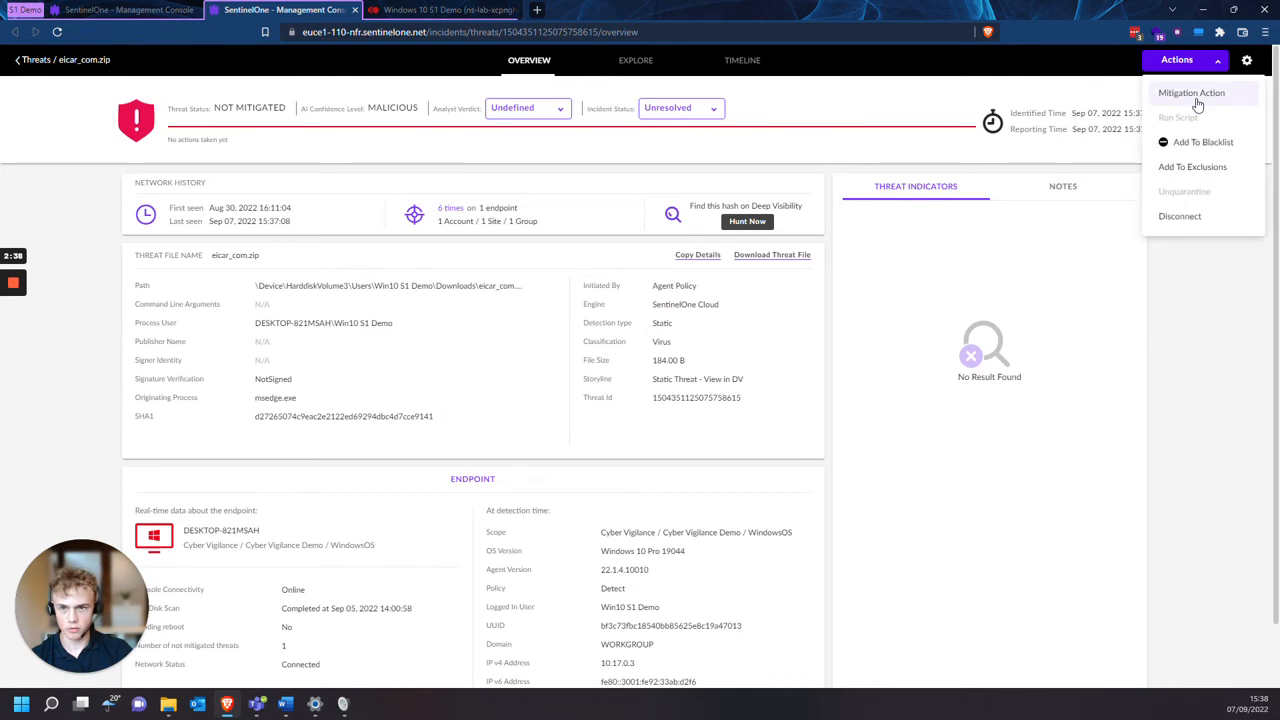
# Step: Apply Kill and Quarantine to eicar.com.zip, marked resolved with a True Positive verdict
pyautogui.click(1192, 92)
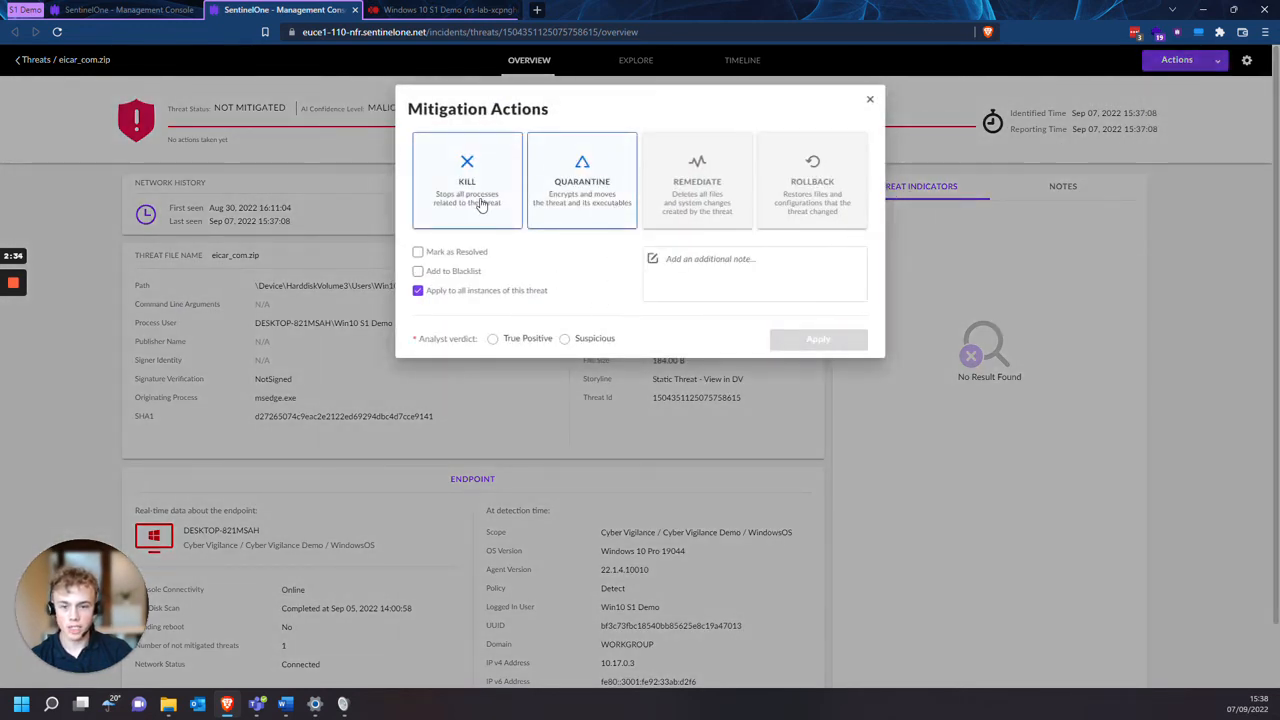
pyautogui.moveTo(658, 190)
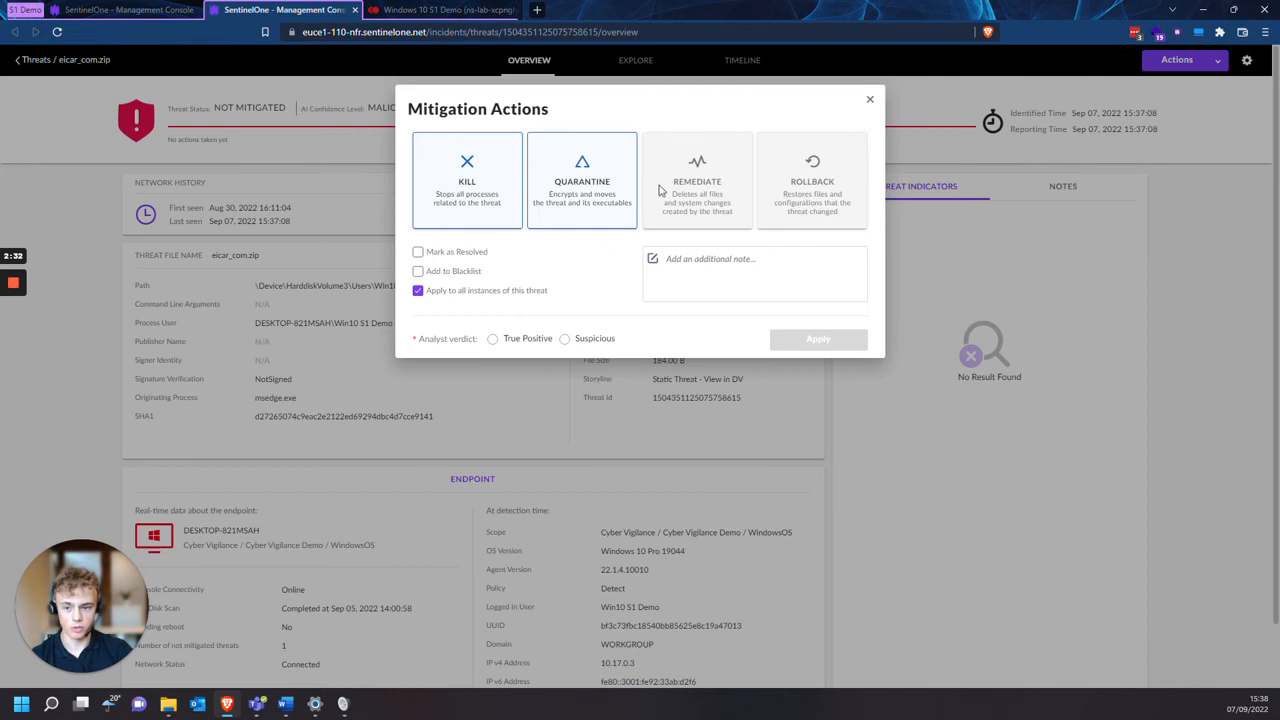
pyautogui.moveTo(424, 268)
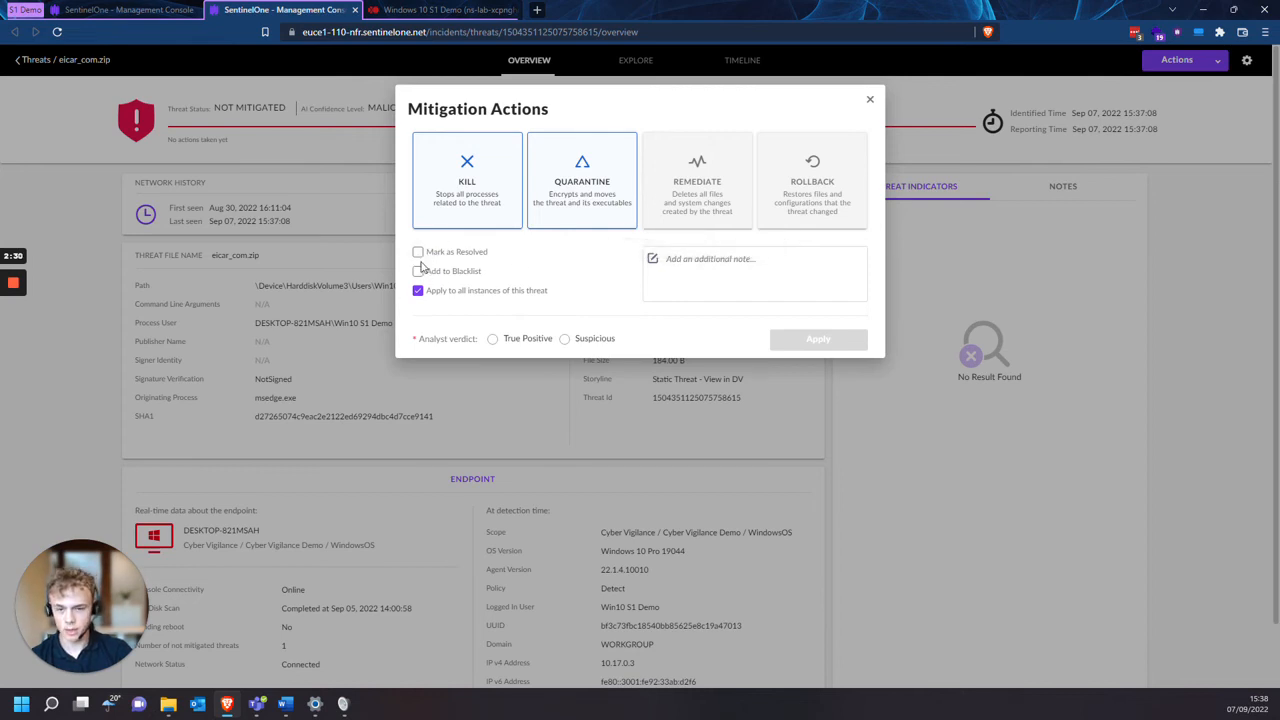
pyautogui.click(418, 252)
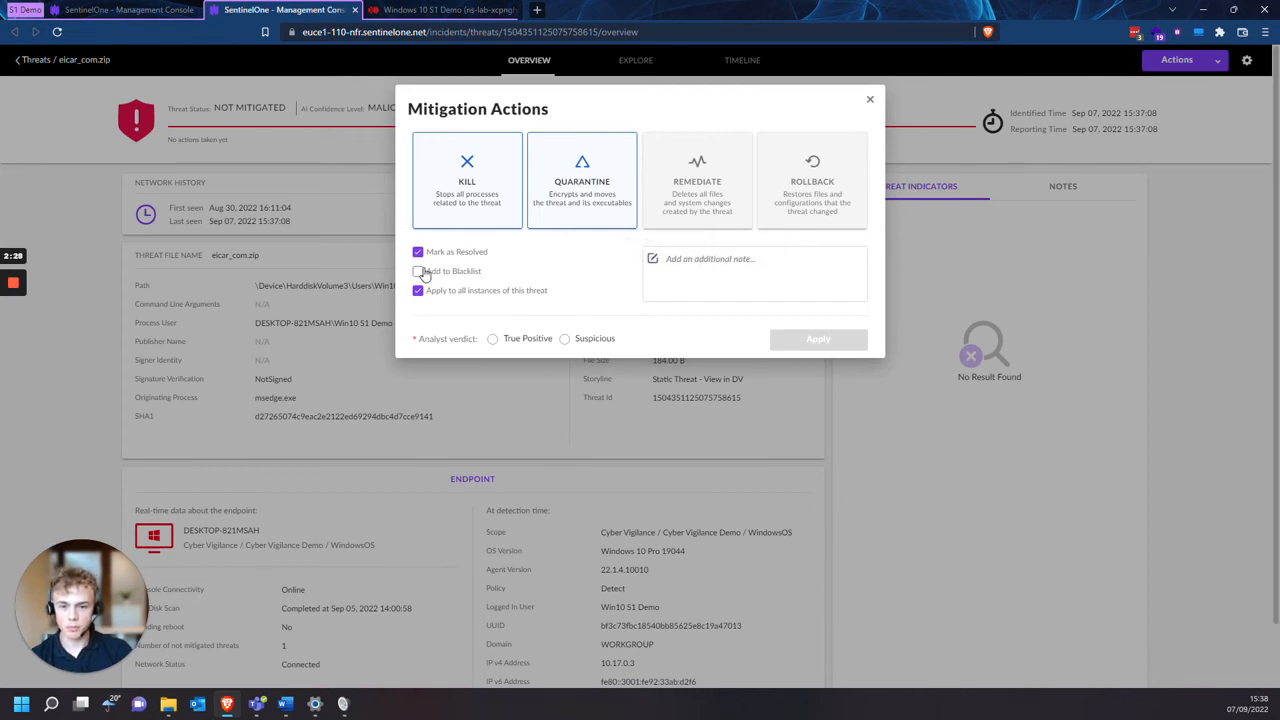
pyautogui.click(492, 338)
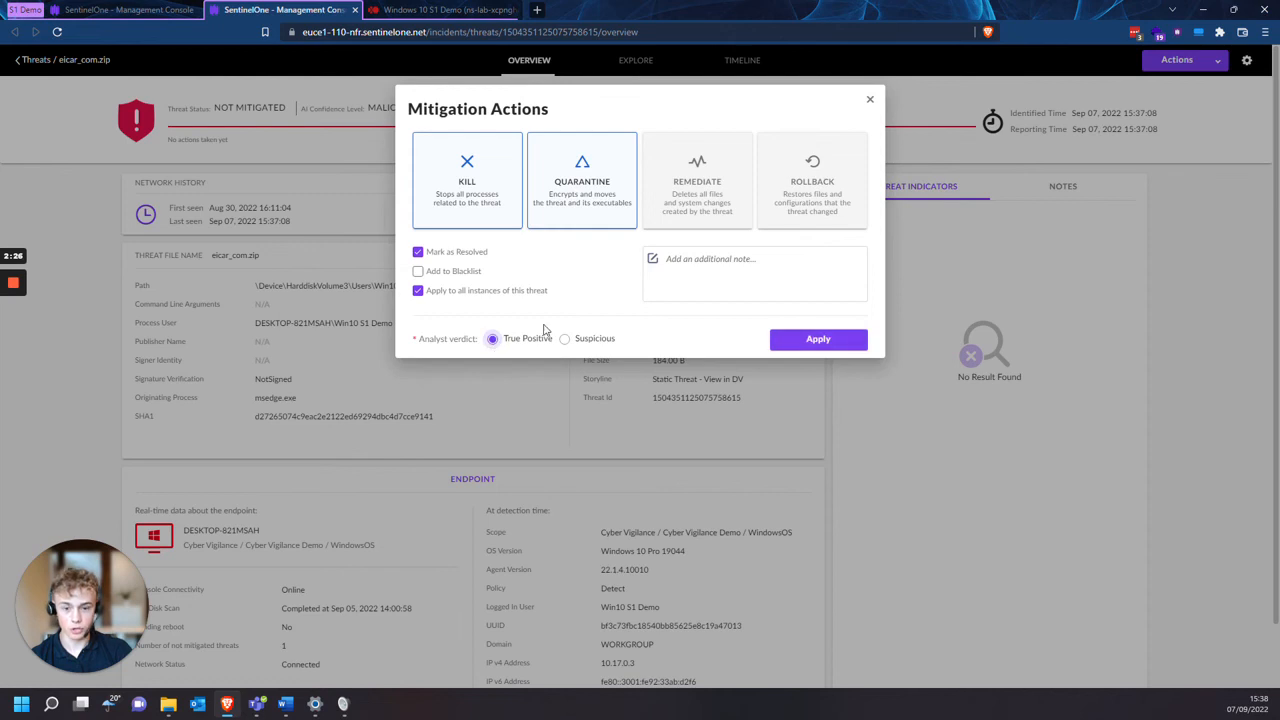
pyautogui.click(754, 272)
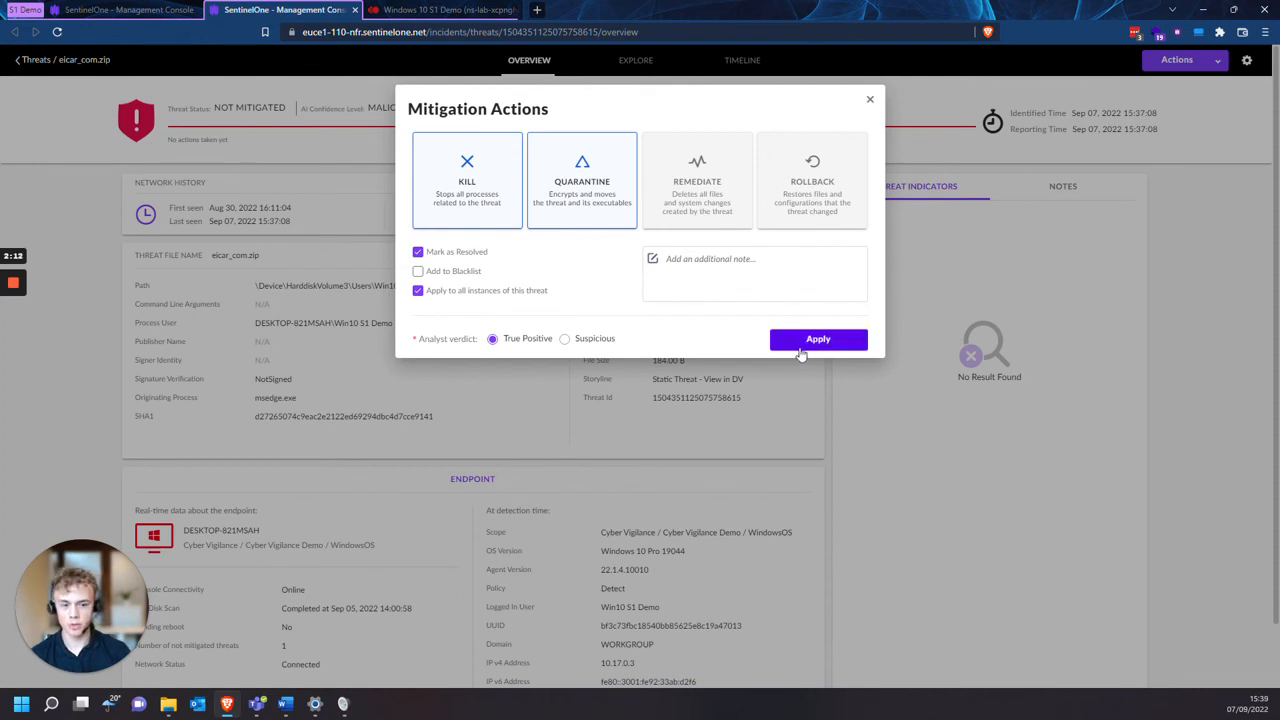
pyautogui.click(818, 340)
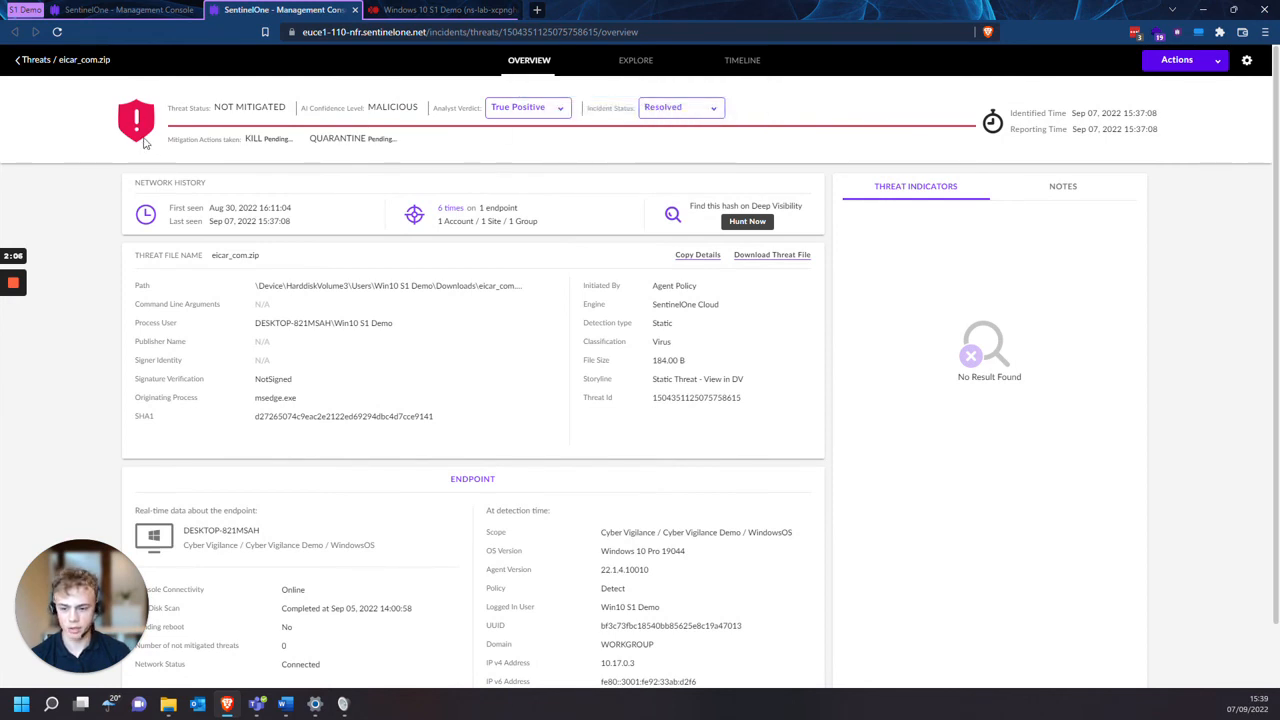
pyautogui.moveTo(408, 84)
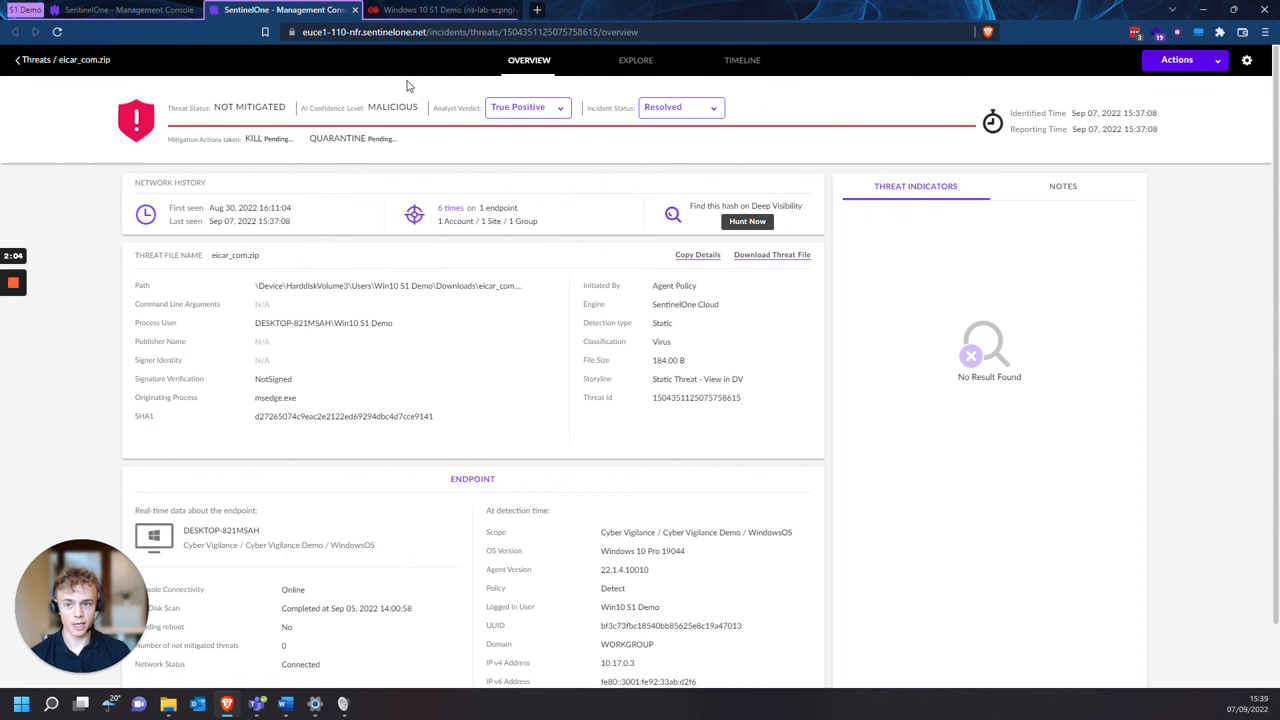
pyautogui.moveTo(336, 138)
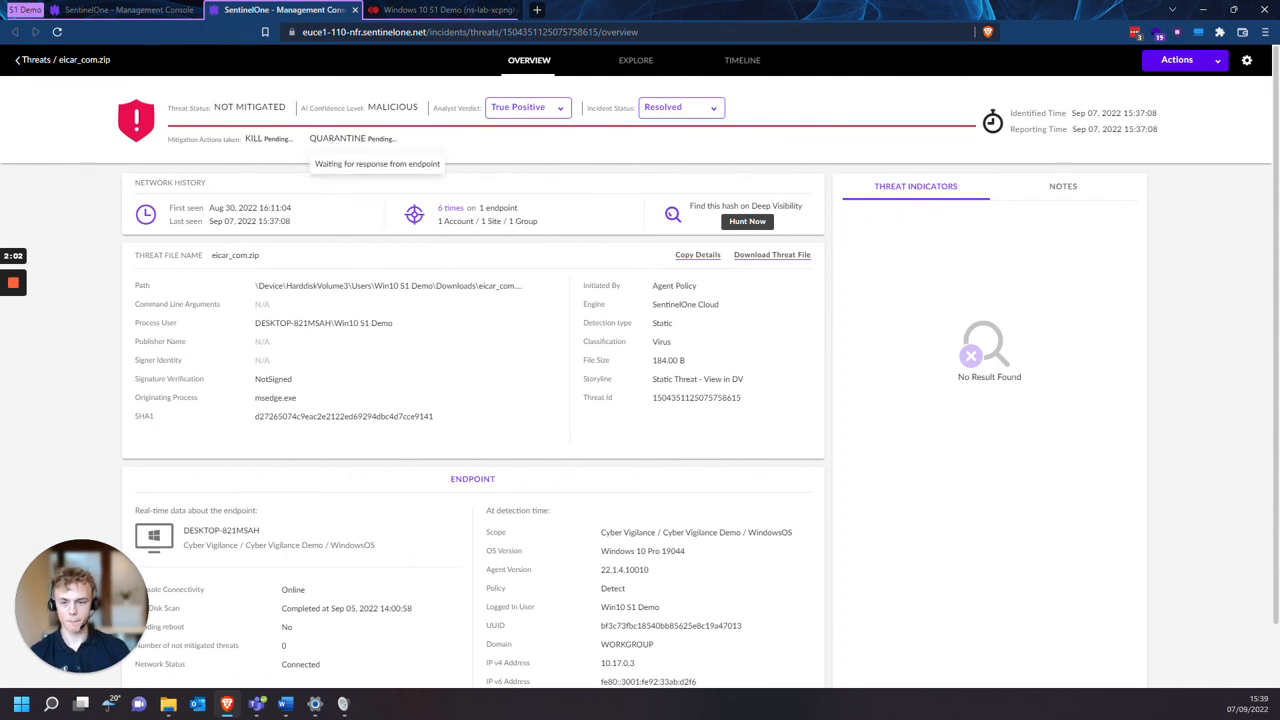
# Step: Check the VM's mitigation toast, then return to the threat overview showing it mitigated
pyautogui.click(440, 10)
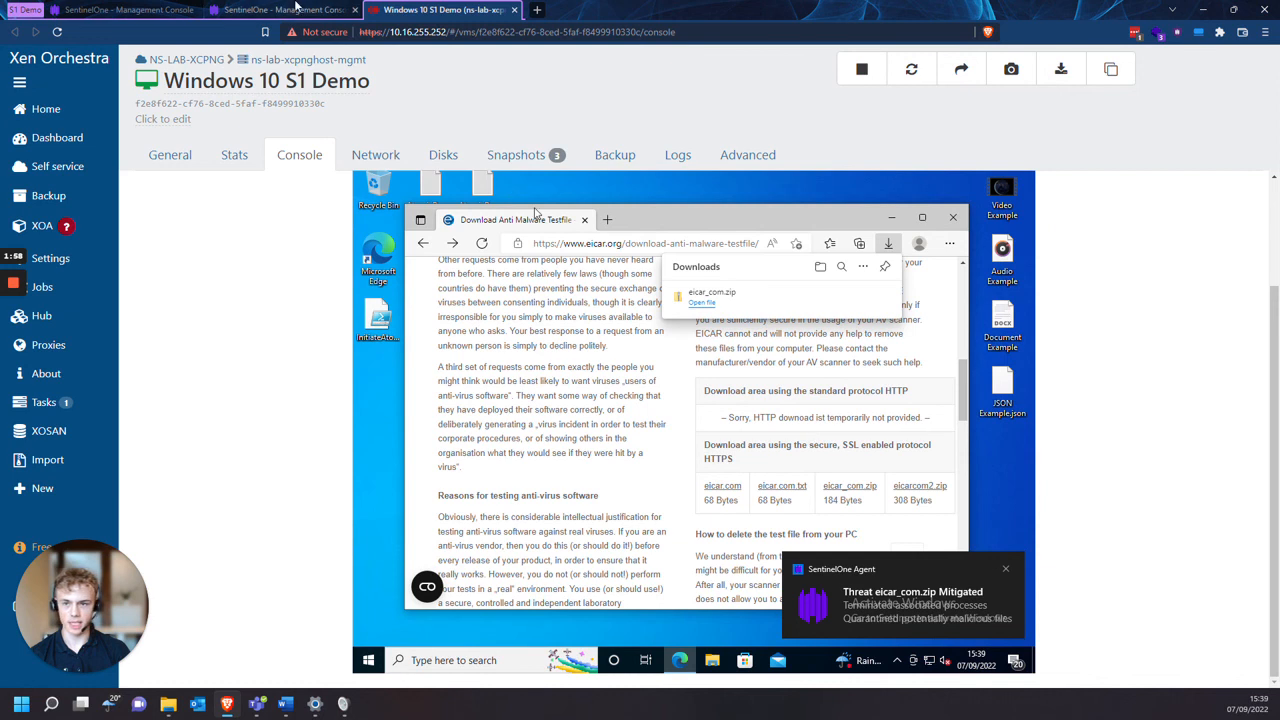
pyautogui.click(280, 8)
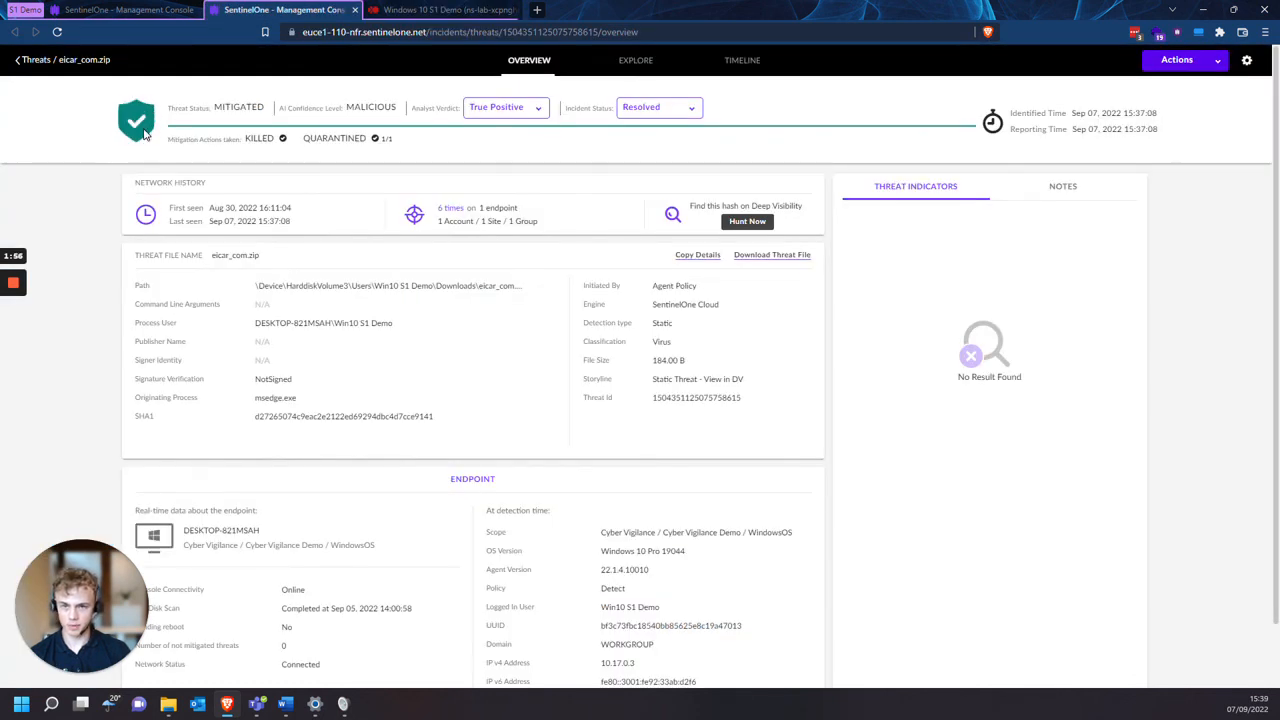
pyautogui.moveTo(490, 318)
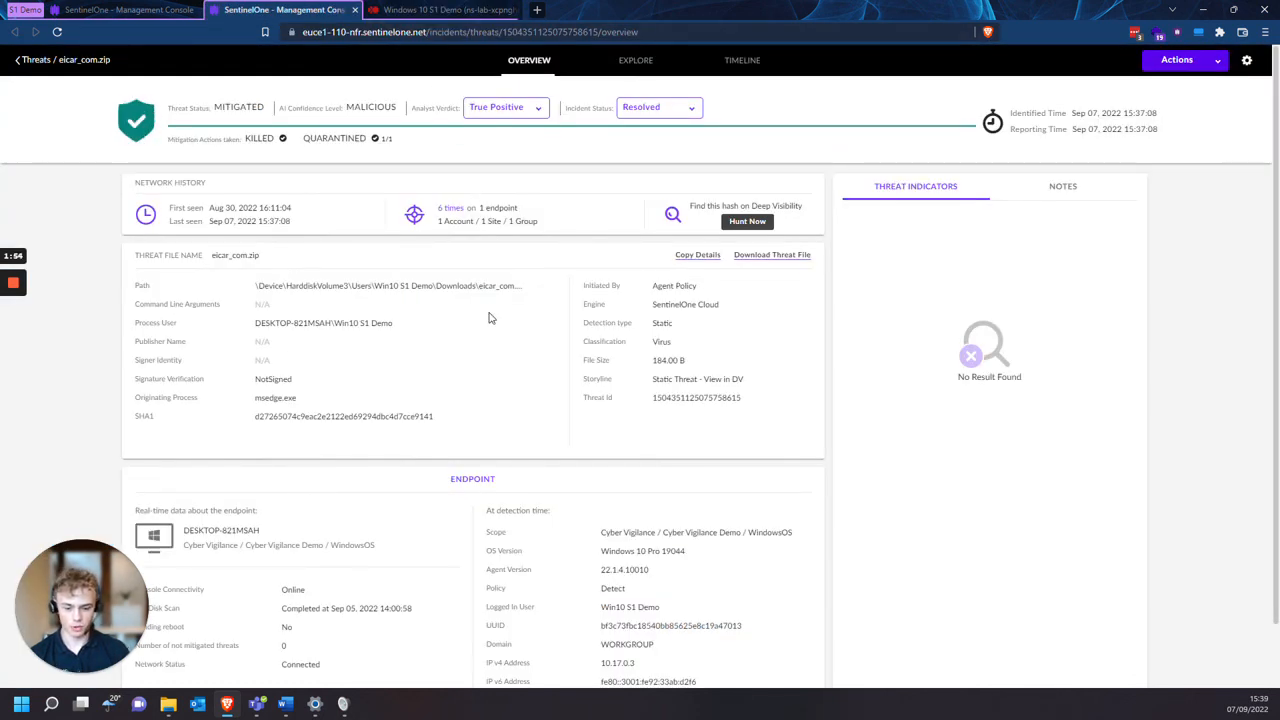